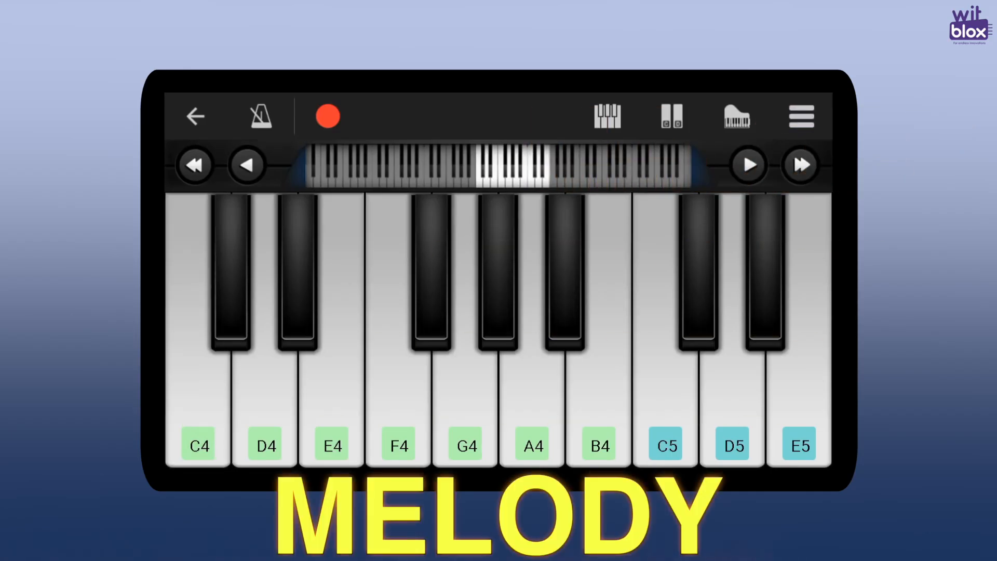
Play a note on the Perfect Piano keyboard
click(532, 382)
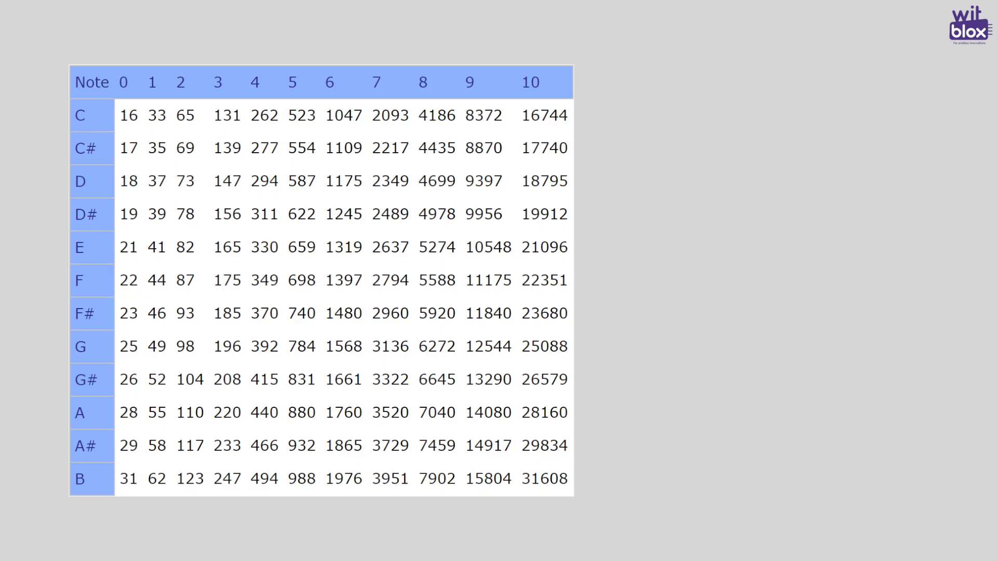
click(82, 312)
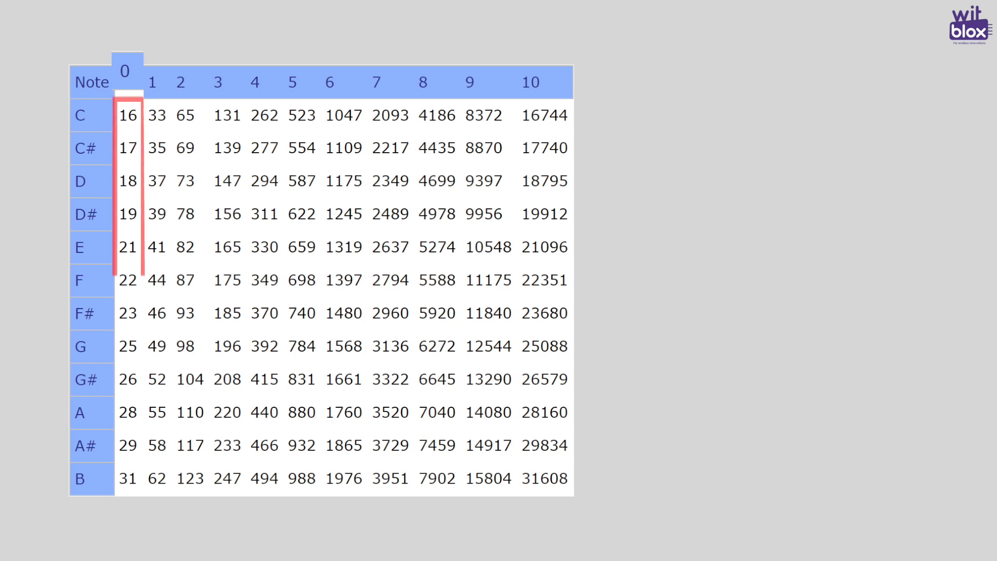
click(151, 82)
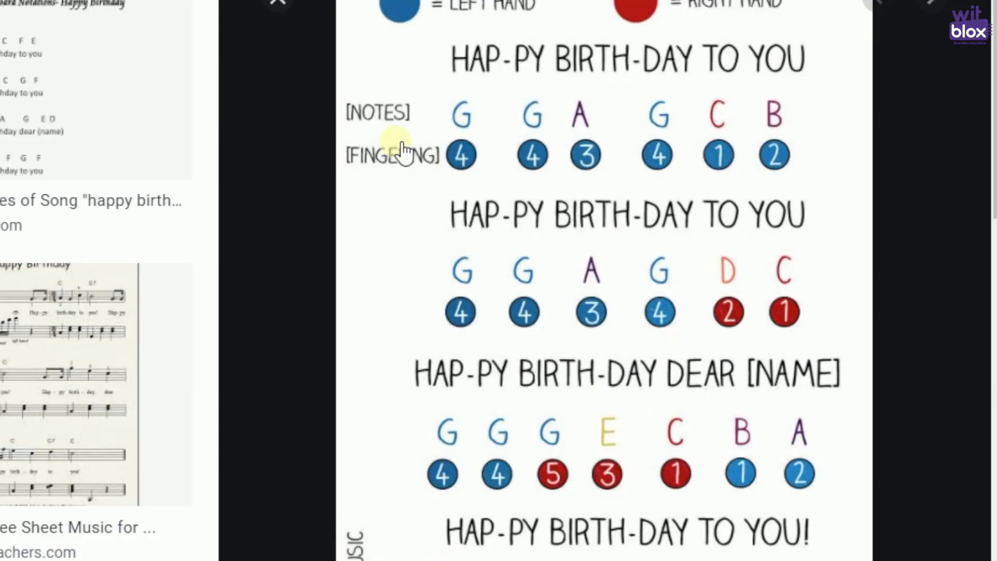
mouse_move(722, 154)
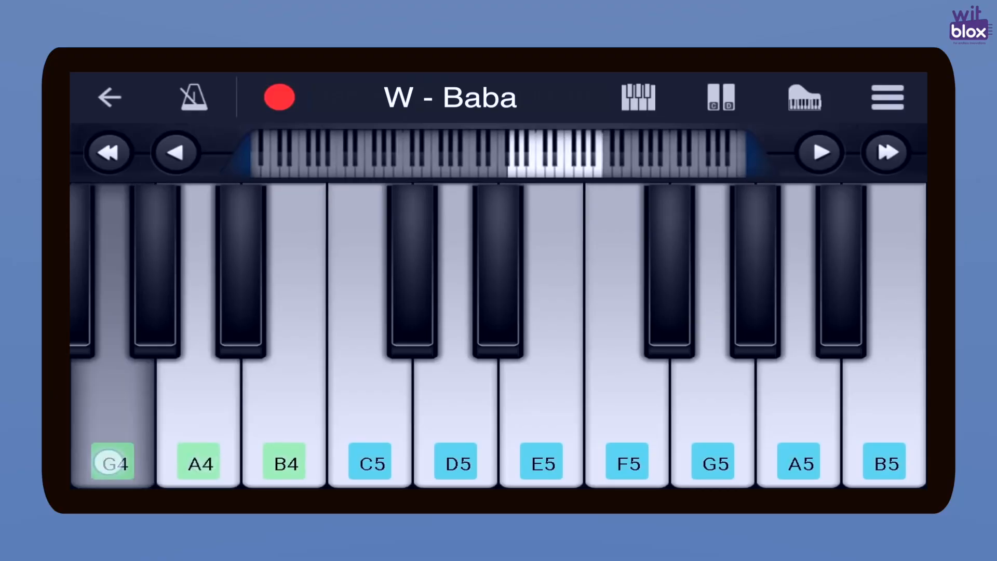
Play B4, G4, E5 and other tune notes on the Perfect Piano keyboard
click(284, 462)
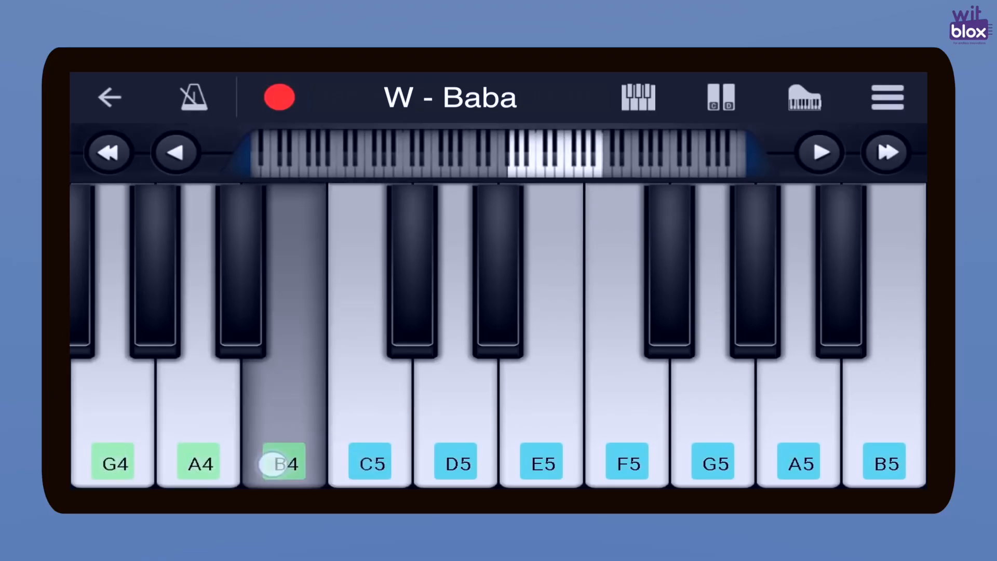
click(114, 462)
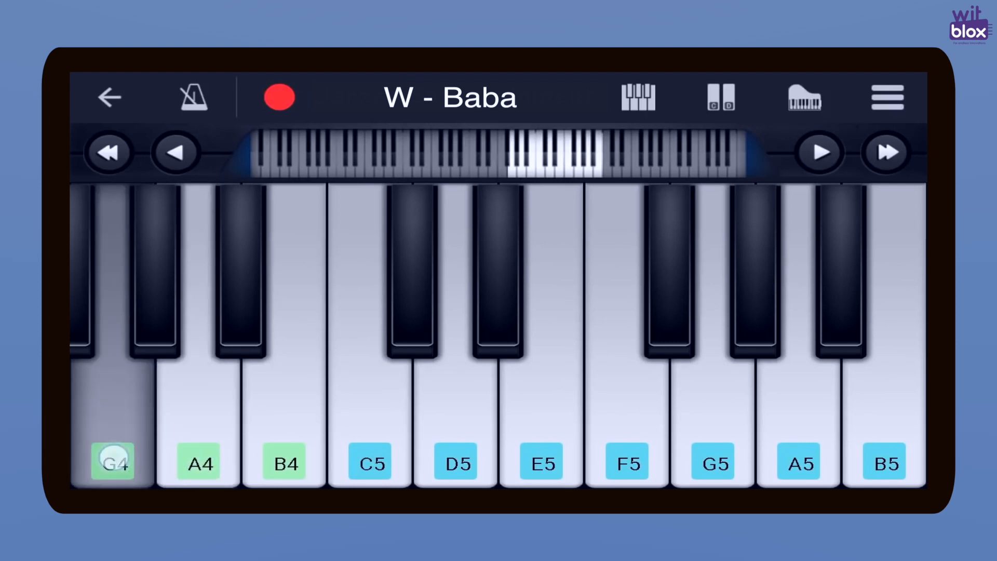
click(370, 445)
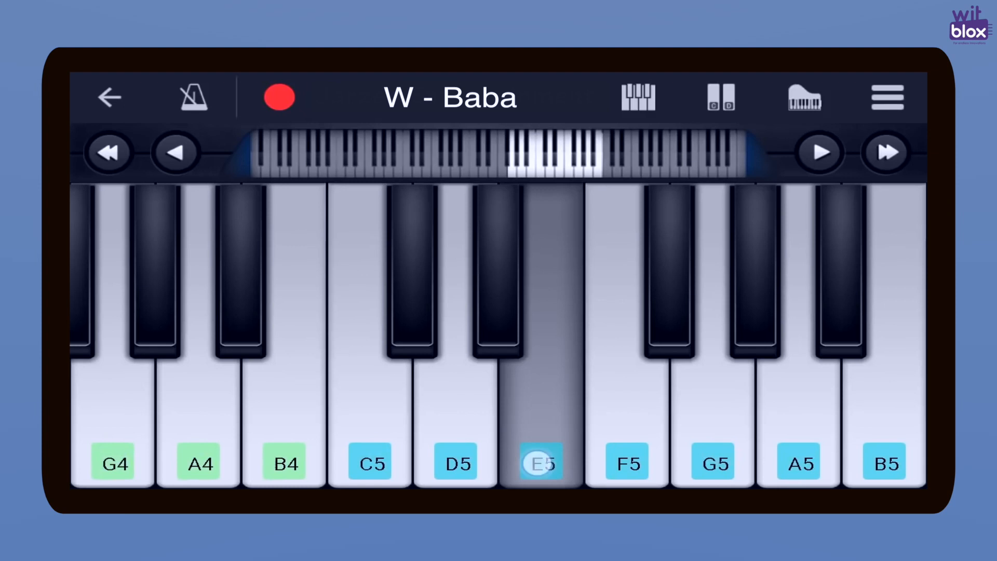
click(198, 461)
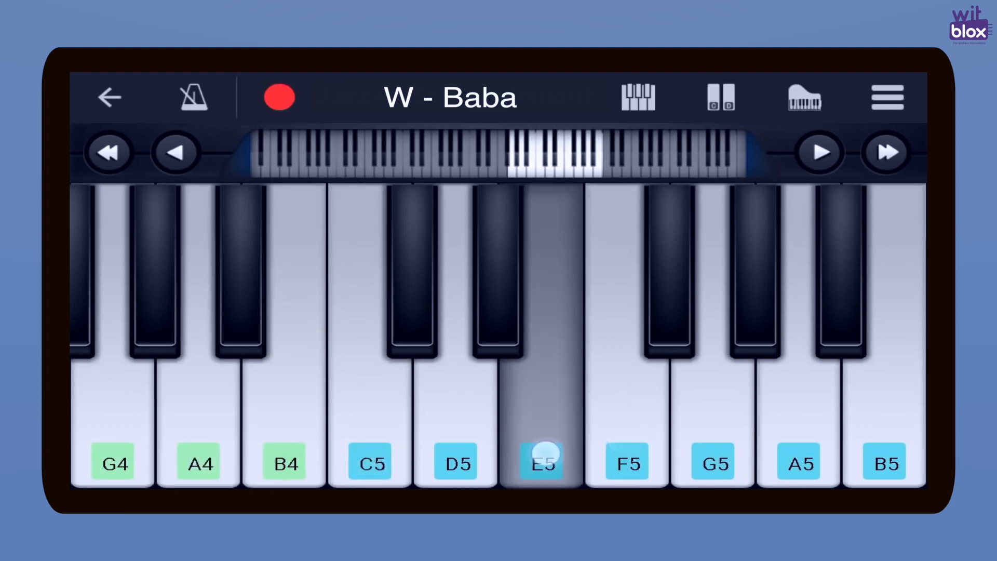
click(371, 439)
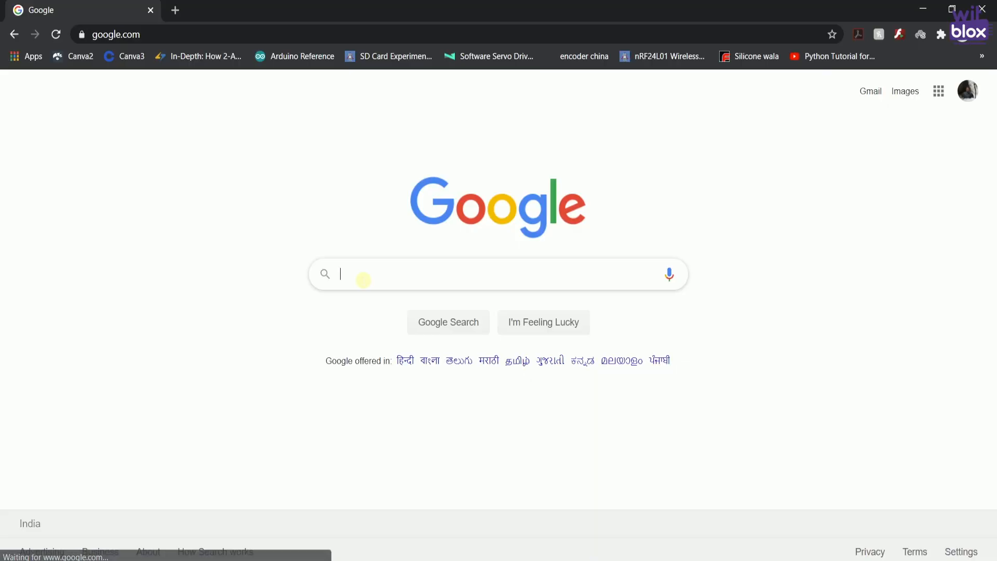
Check tone()'s duration parameter on the Arduino reference, then open the pitches.h GitHub gist
text(arduino tone()
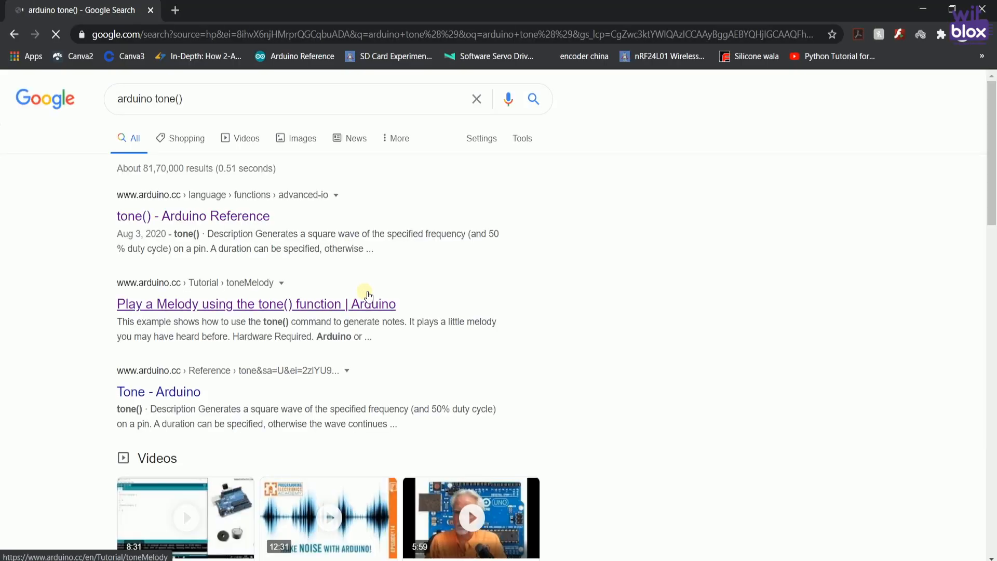
click(192, 216)
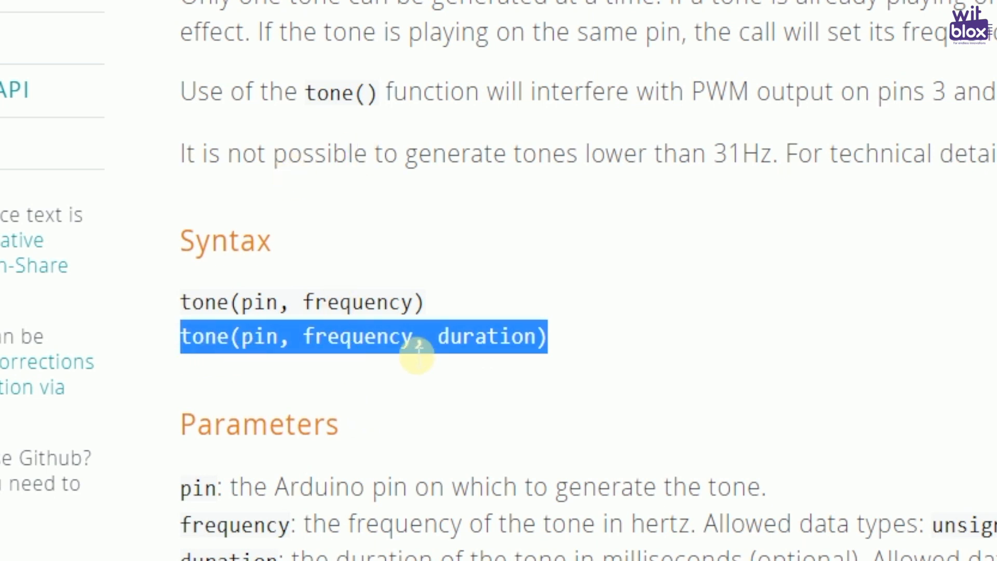
double_click(487, 336)
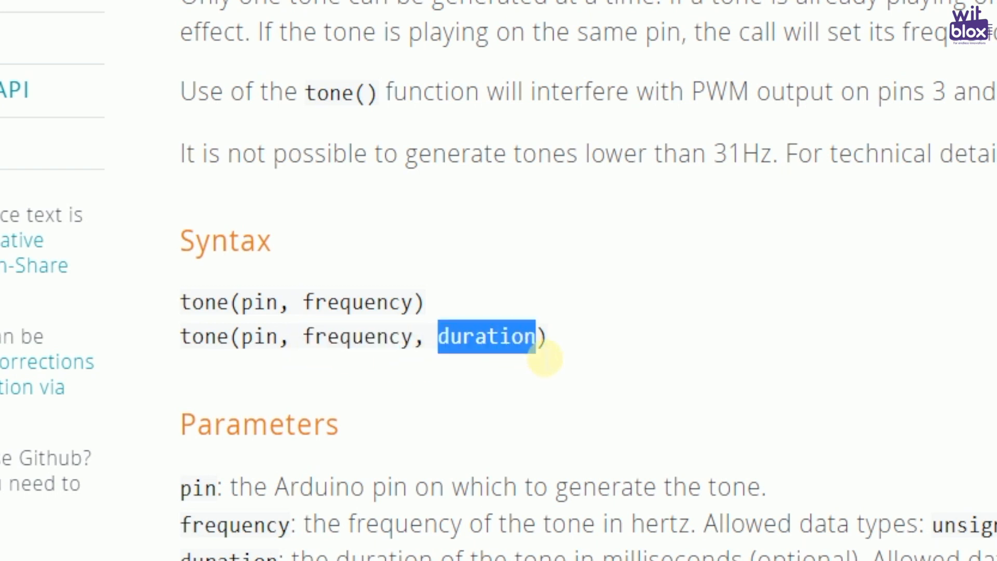
mouse_move(229, 353)
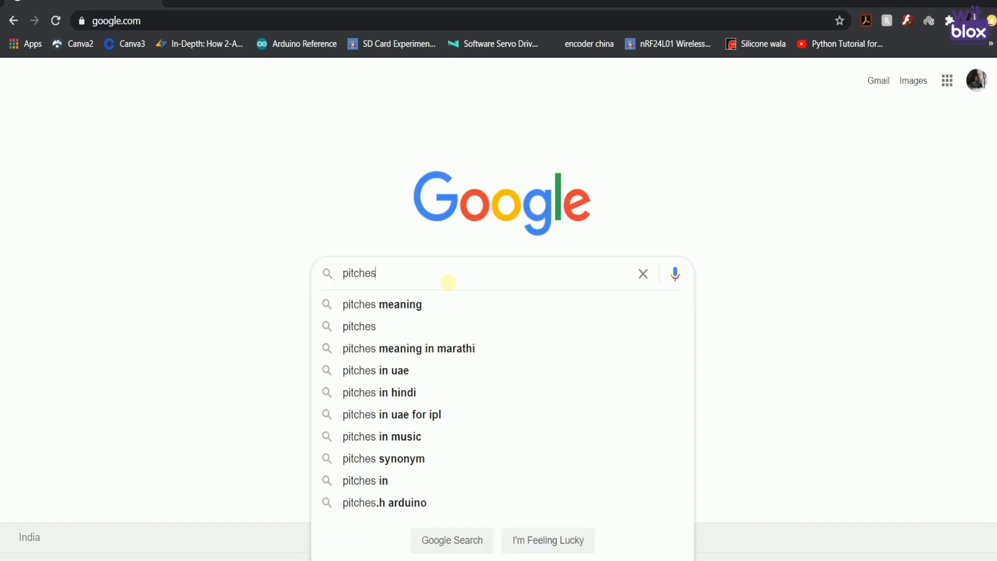
click(385, 502)
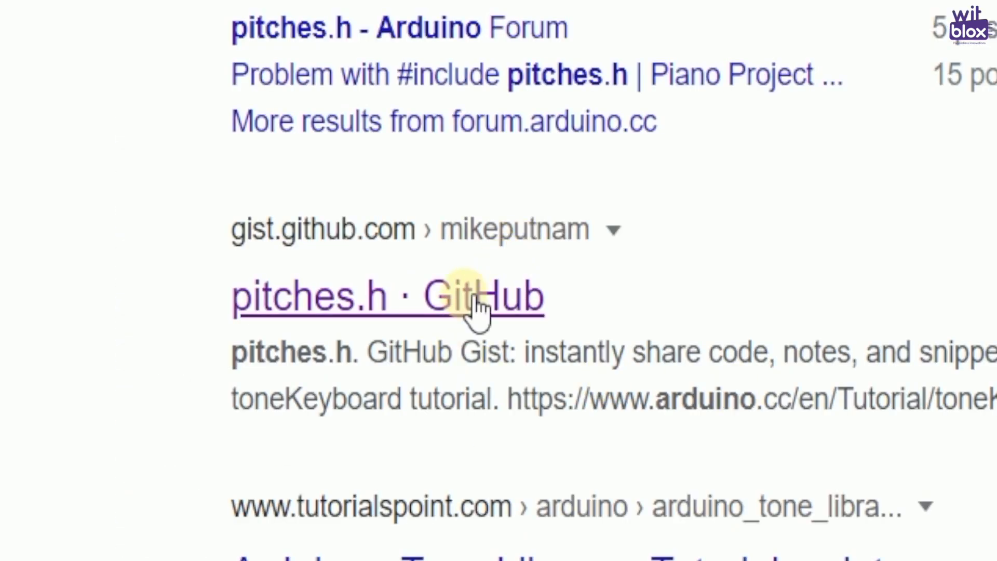
click(388, 297)
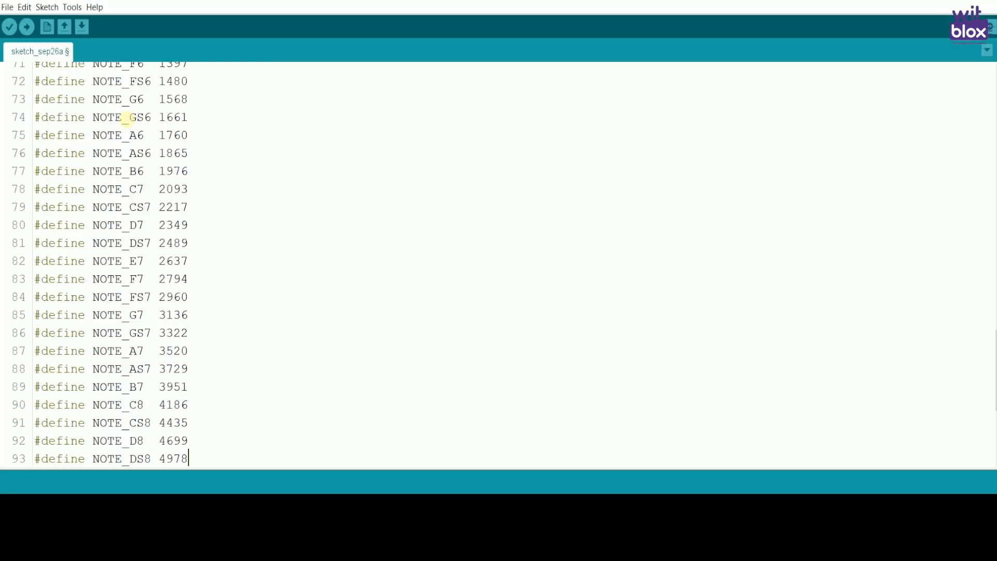
Save the pasted pitches defines sketch under the name MyMusicTemplate
scroll(down, 3)
text(MyMusic)
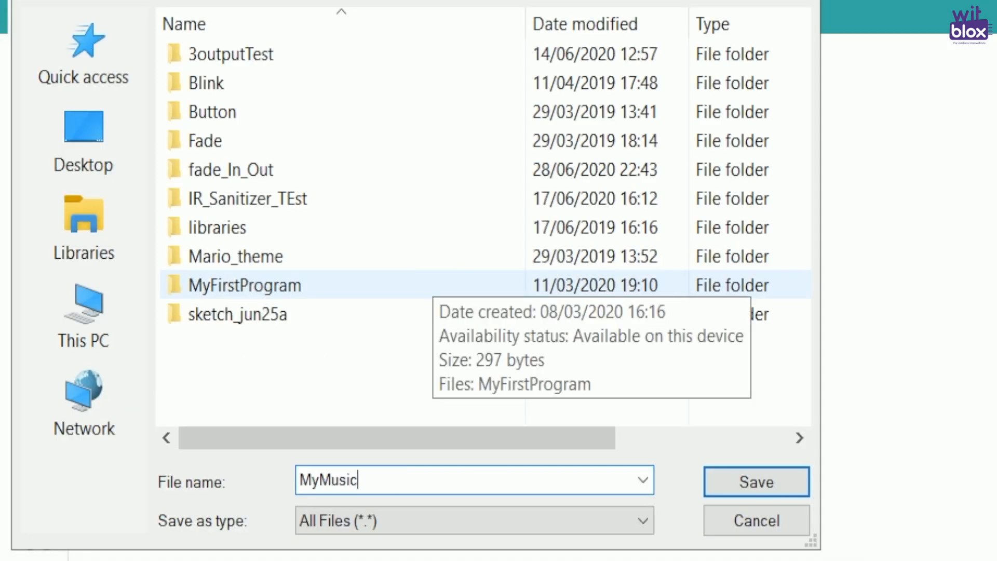
text(Template)
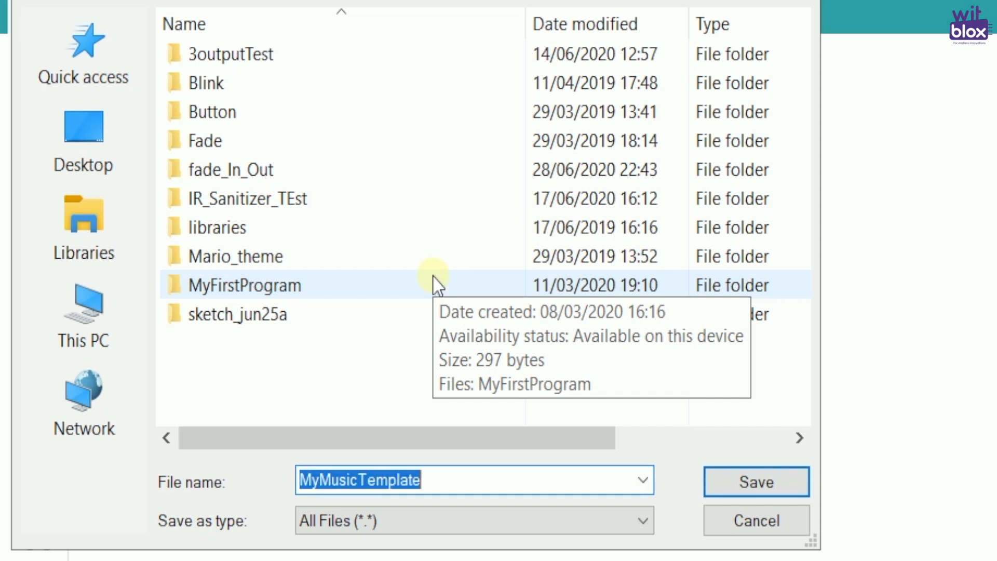
click(756, 482)
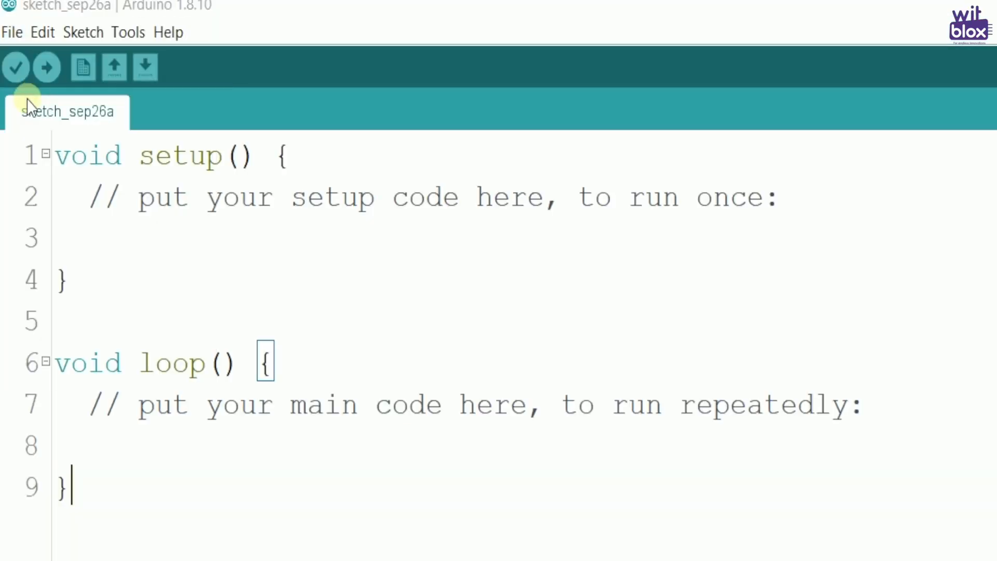
Open MyMusicTemplate from the Arduino sketch folder and maximize its window
click(114, 67)
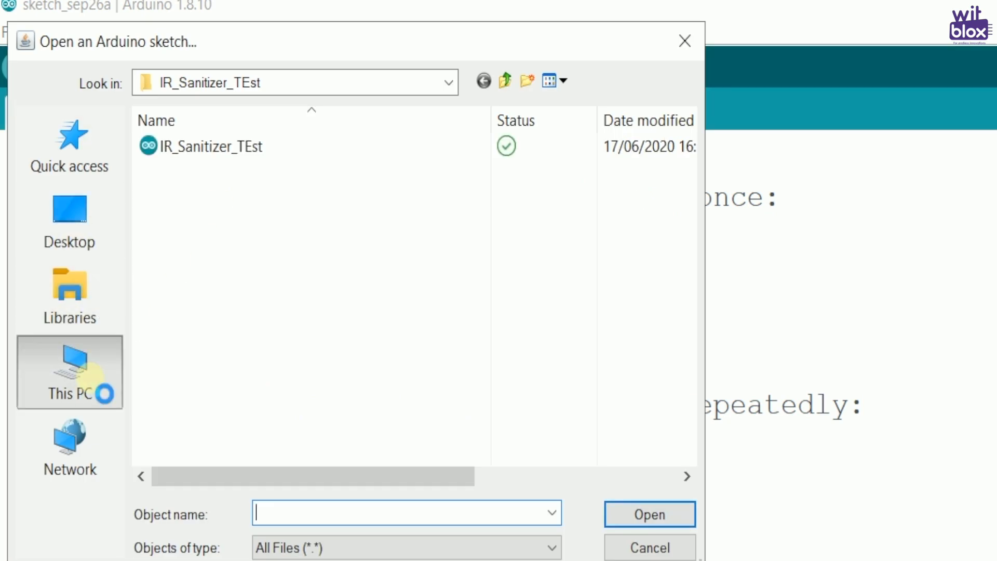
click(69, 372)
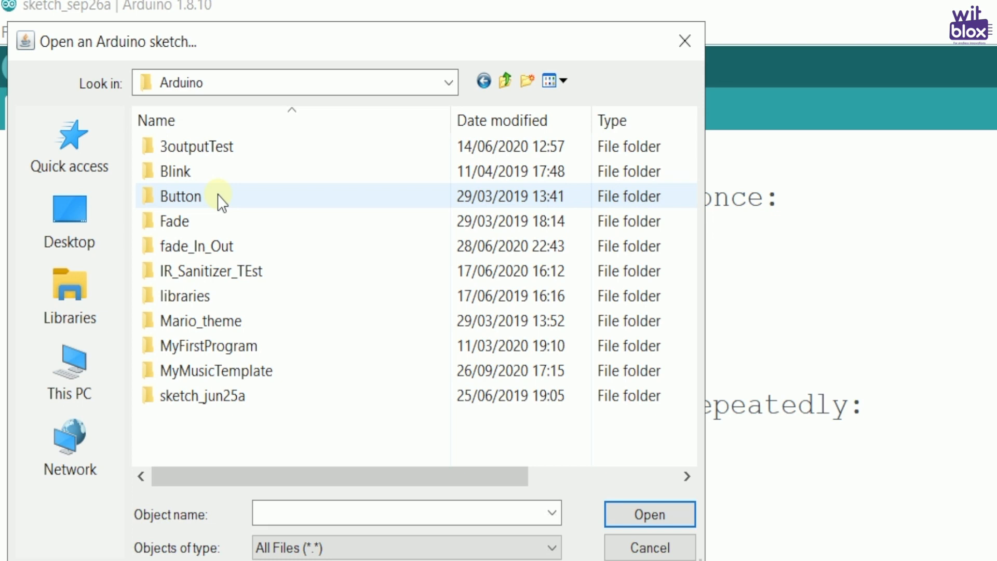
double_click(215, 370)
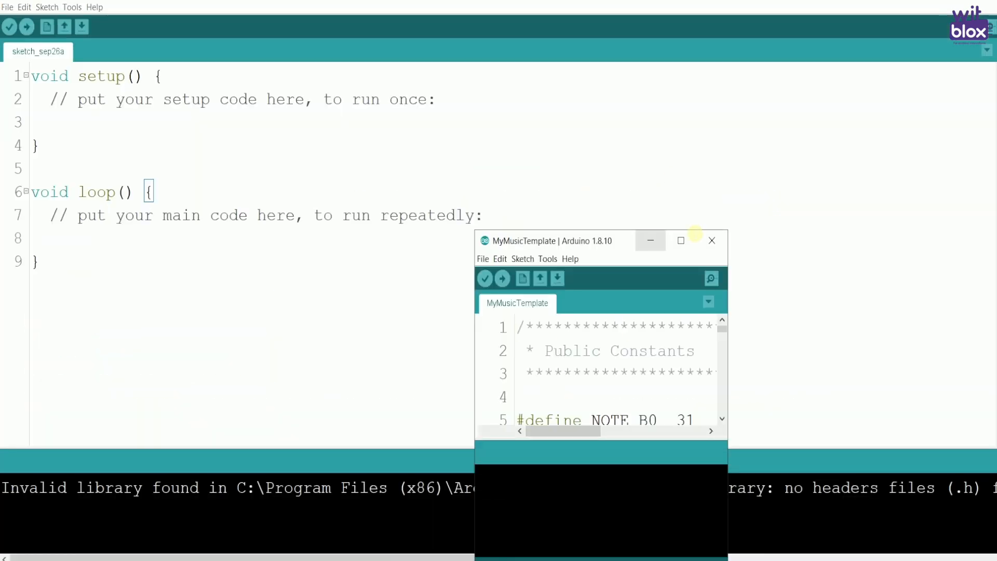
click(680, 240)
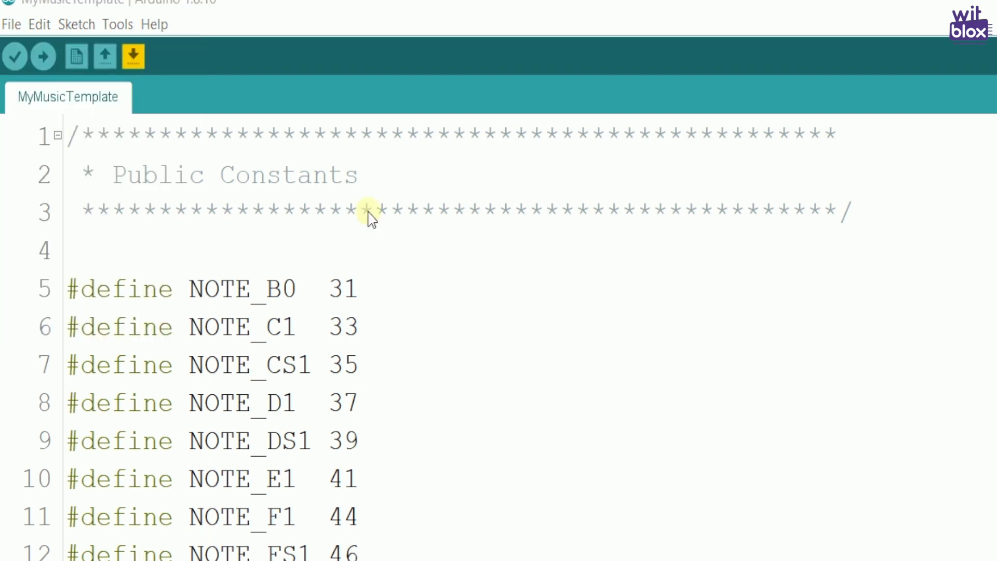
Save the sketch as HappyBirthday and upload it to the board
text(HappyBirthday)
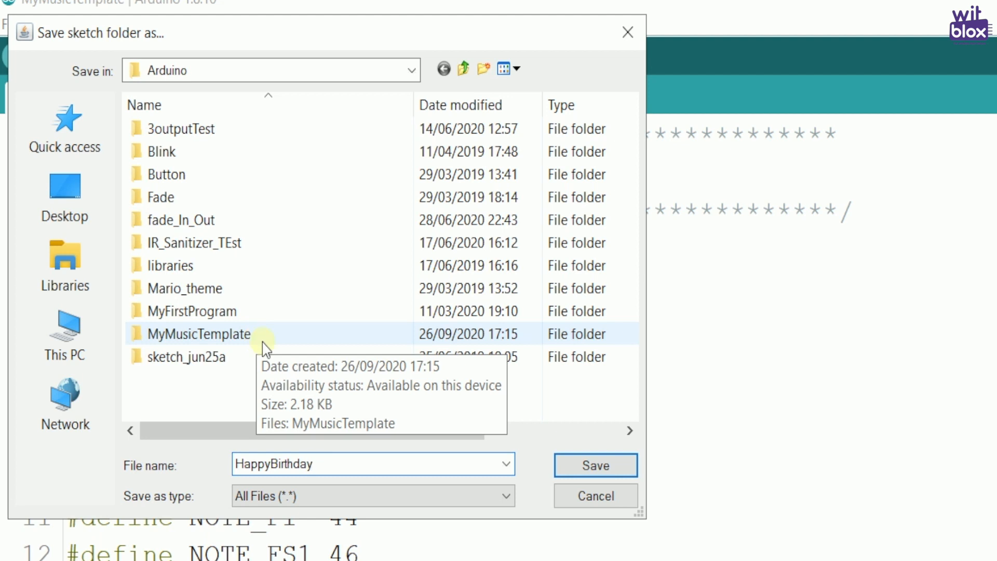
click(594, 465)
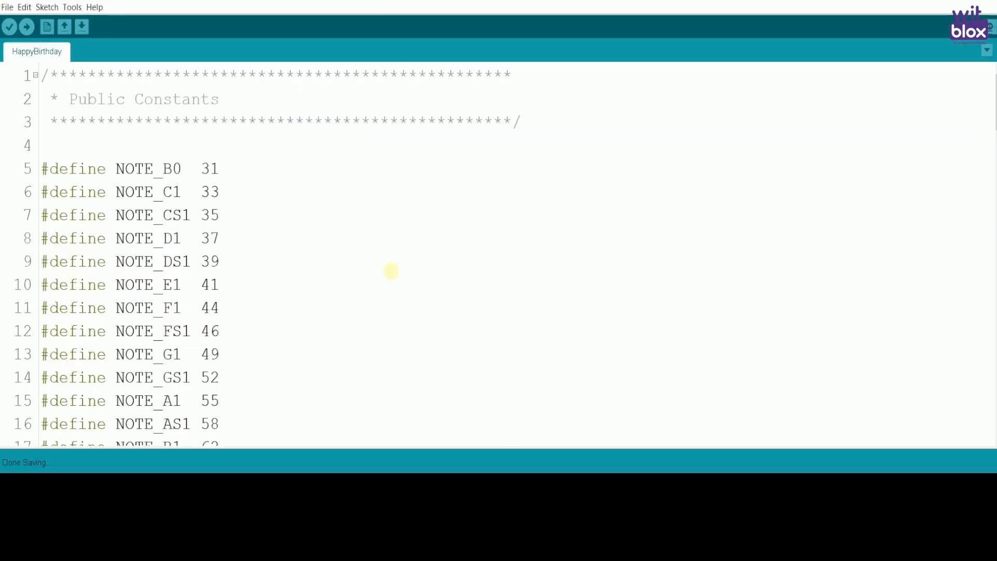
click(26, 39)
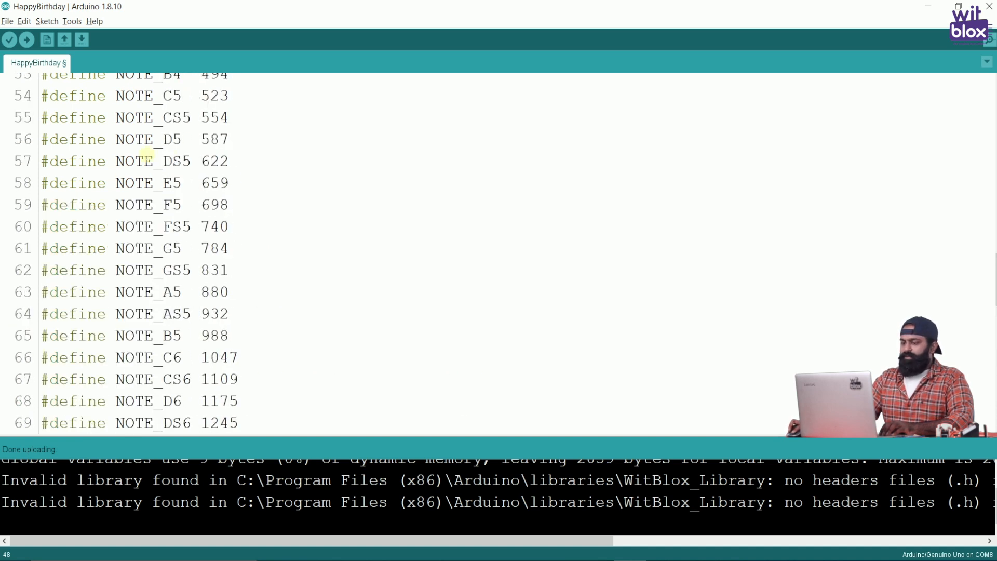
Review the NOTE_B0 to NOTE_DS8 defines and insert a blank line before setup()
double_click(135, 161)
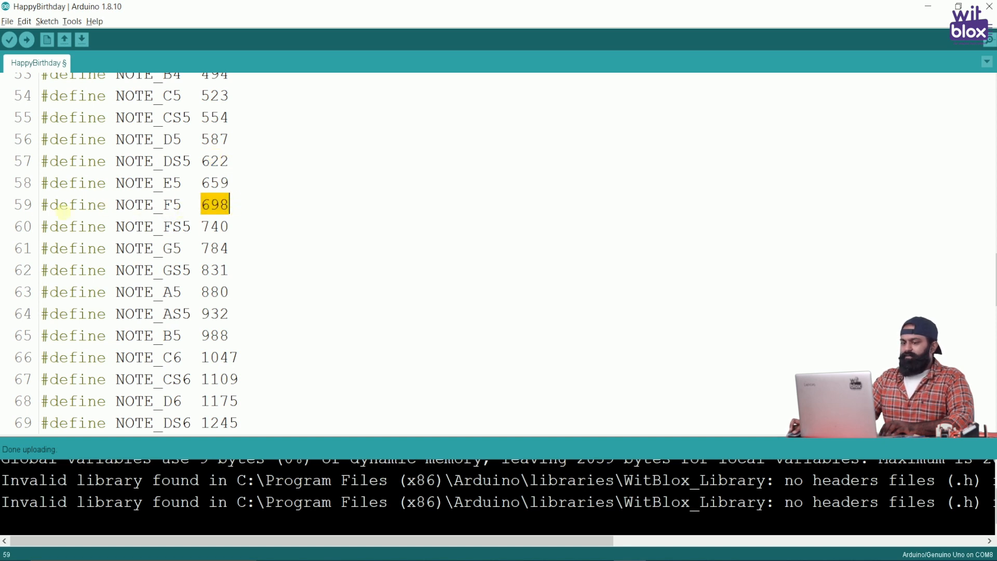
triple_click(128, 204)
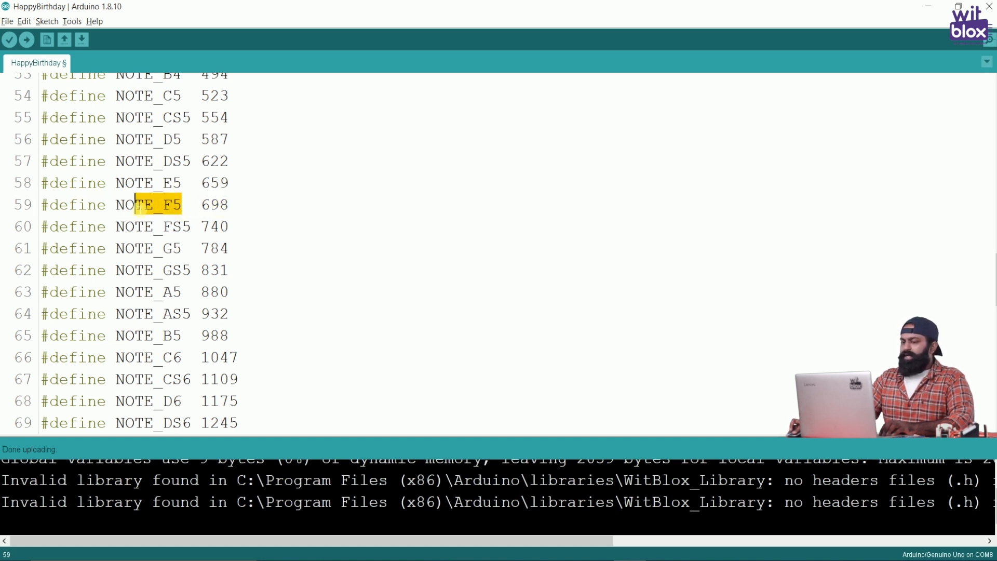
scroll(down, 3)
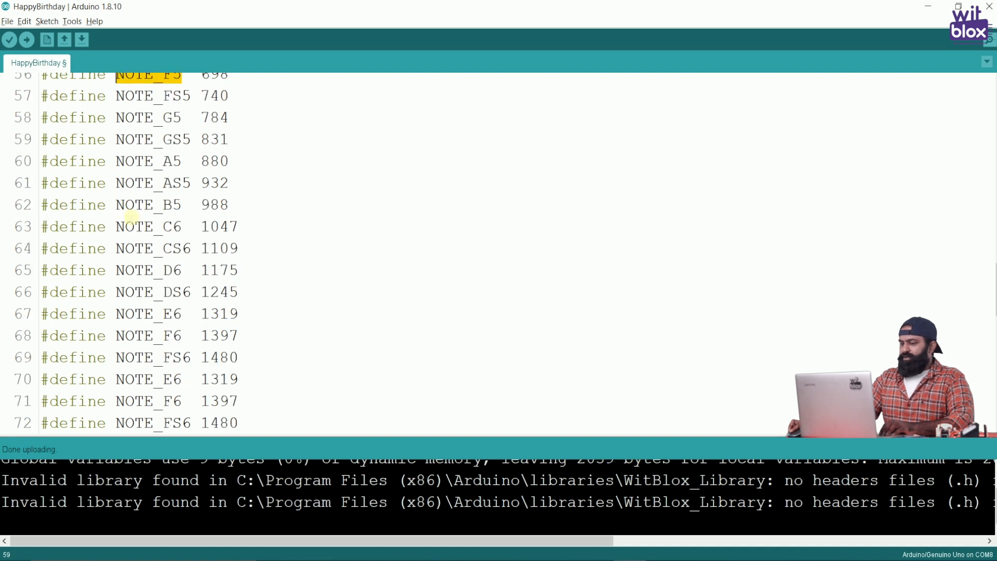
scroll(down, 3)
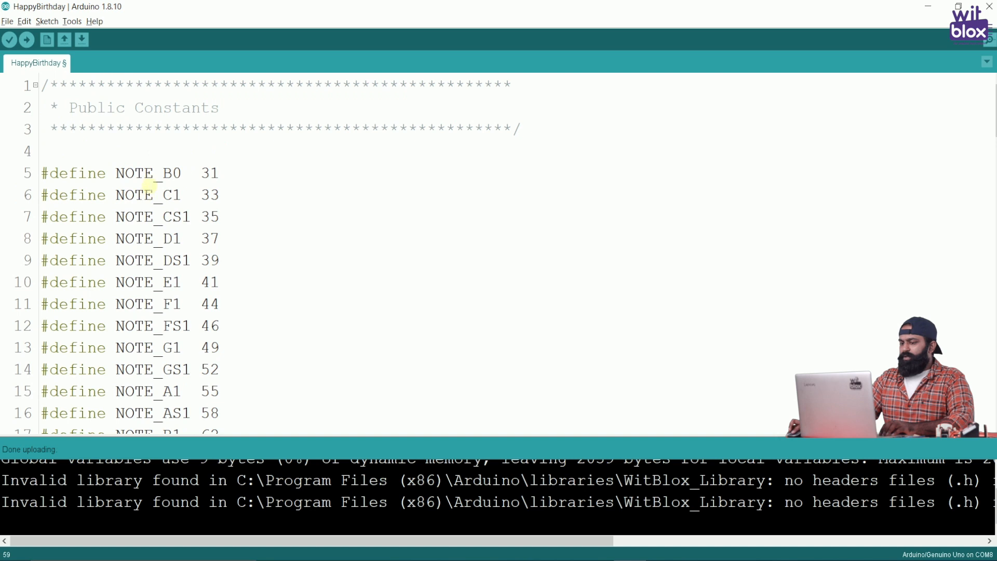
click(180, 173)
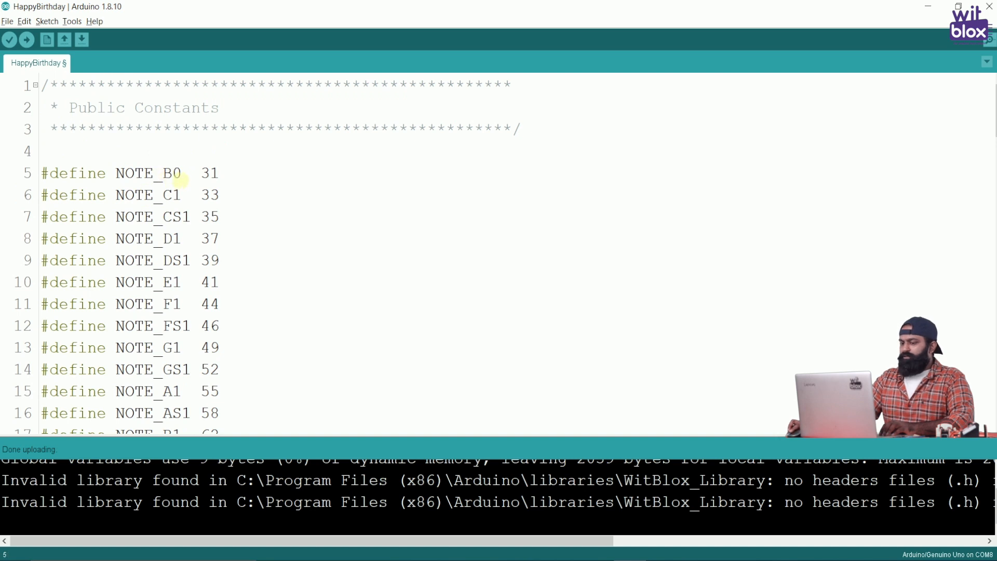
scroll(down, 3)
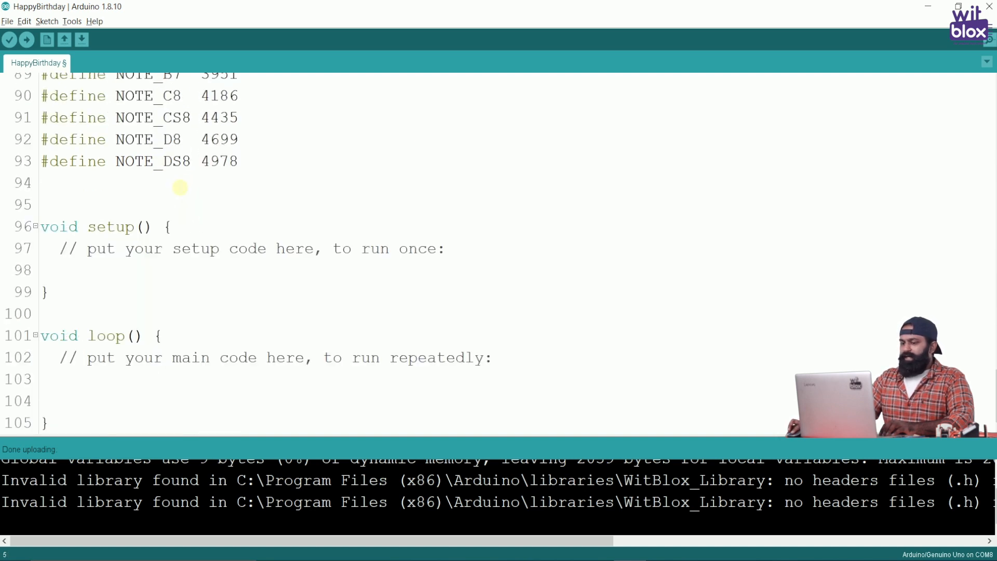
click(187, 161)
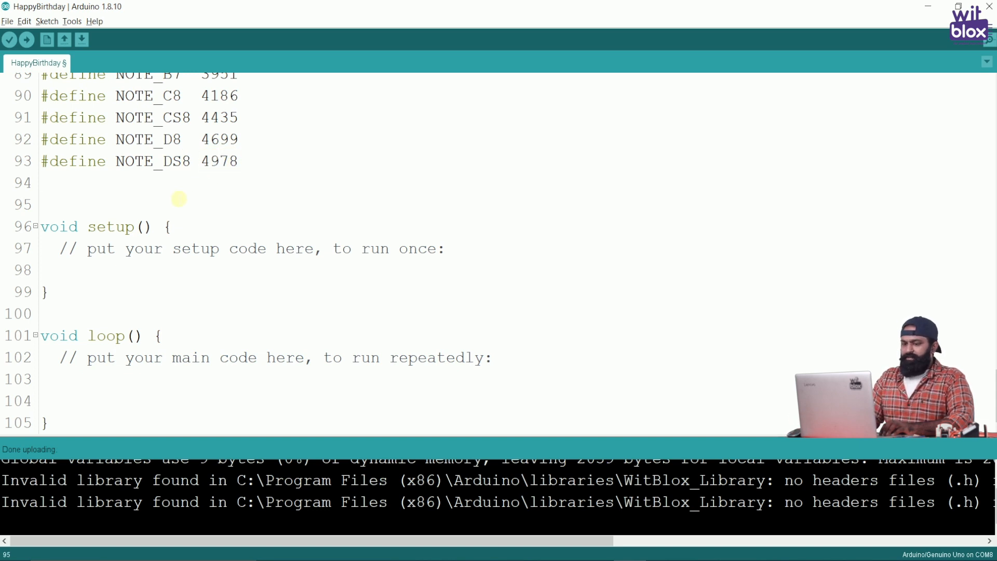
key(enter)
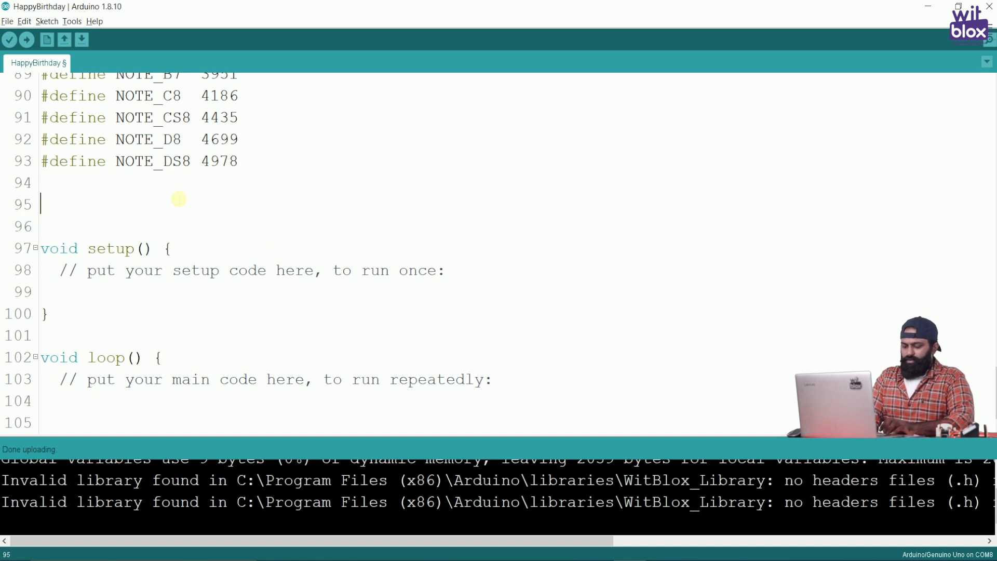
Declare int Buzz = 7; above setup()
text(int)
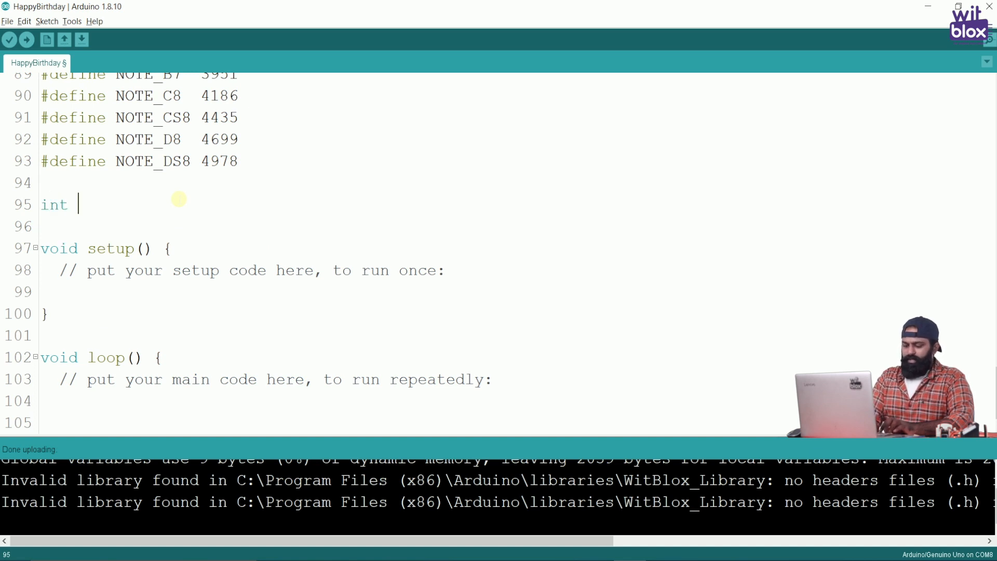
text(Buzz =)
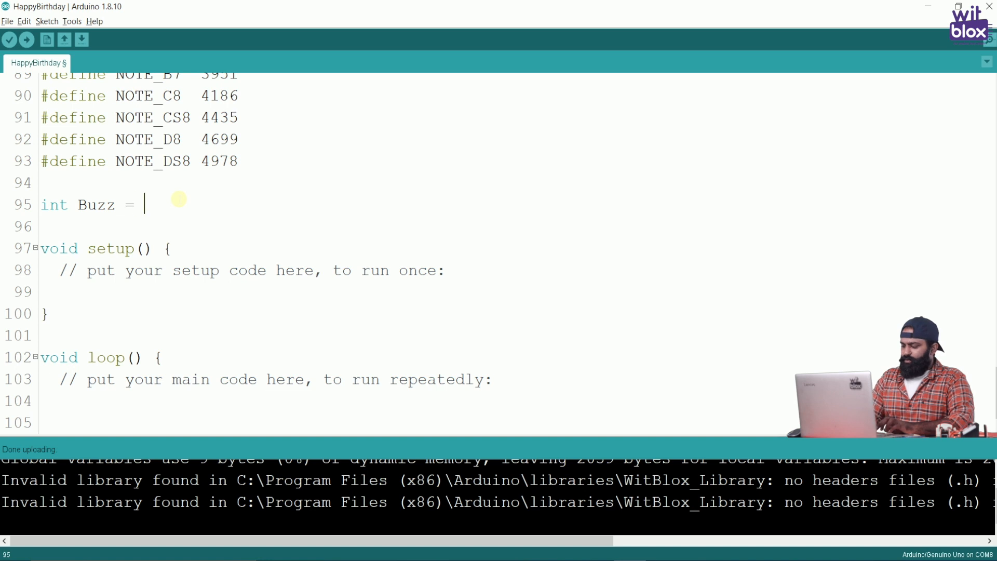
text(7;)
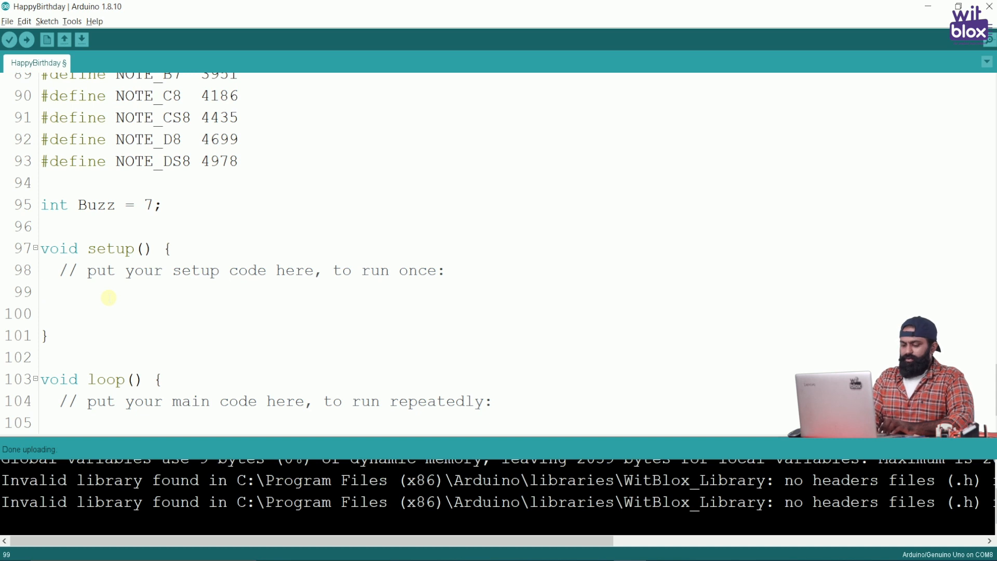
Add pinMode(Buzz,OUTPUT); inside setup()
text(pinMod)
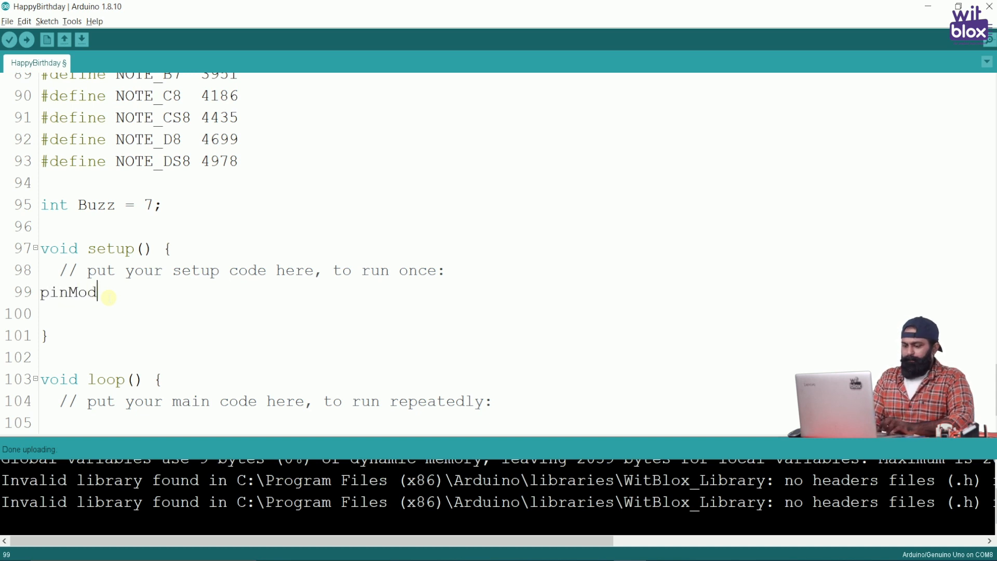
text(e()
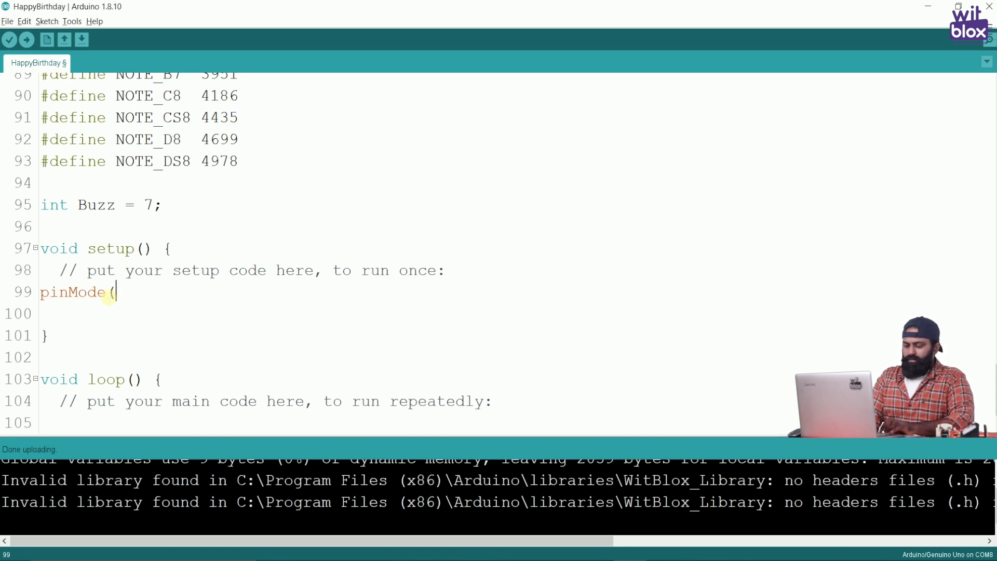
text(Buzz)
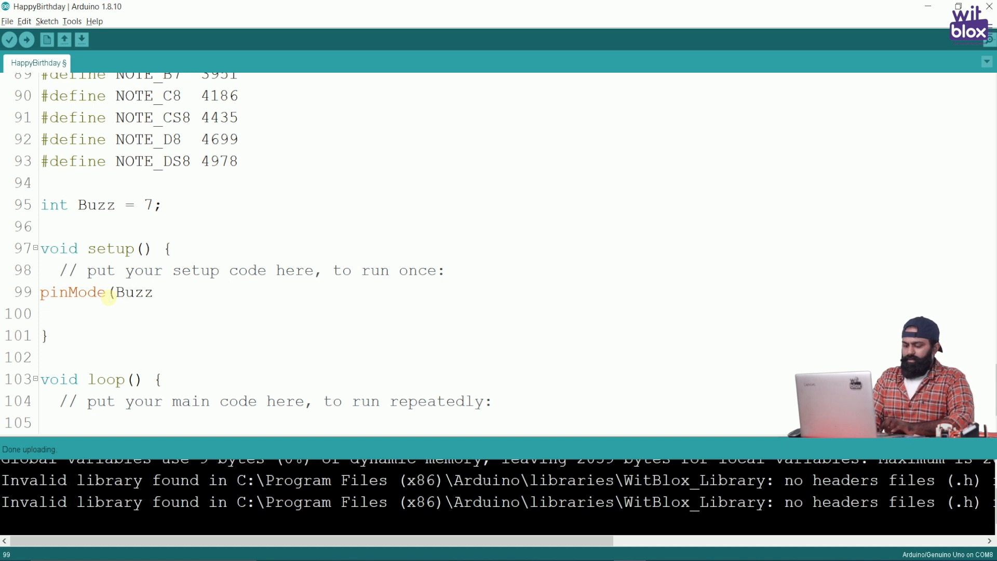
text(,OUTP)
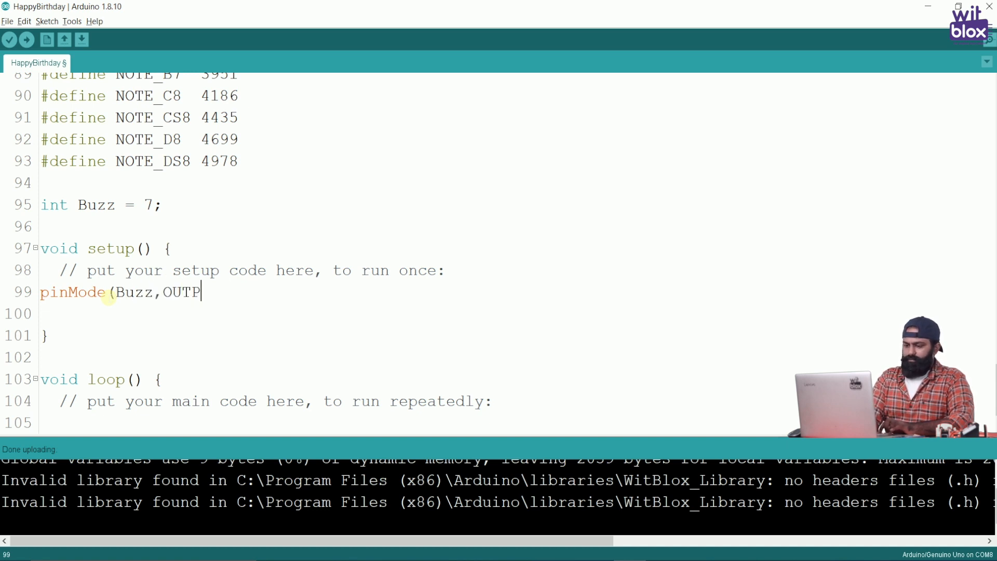
text(UT))
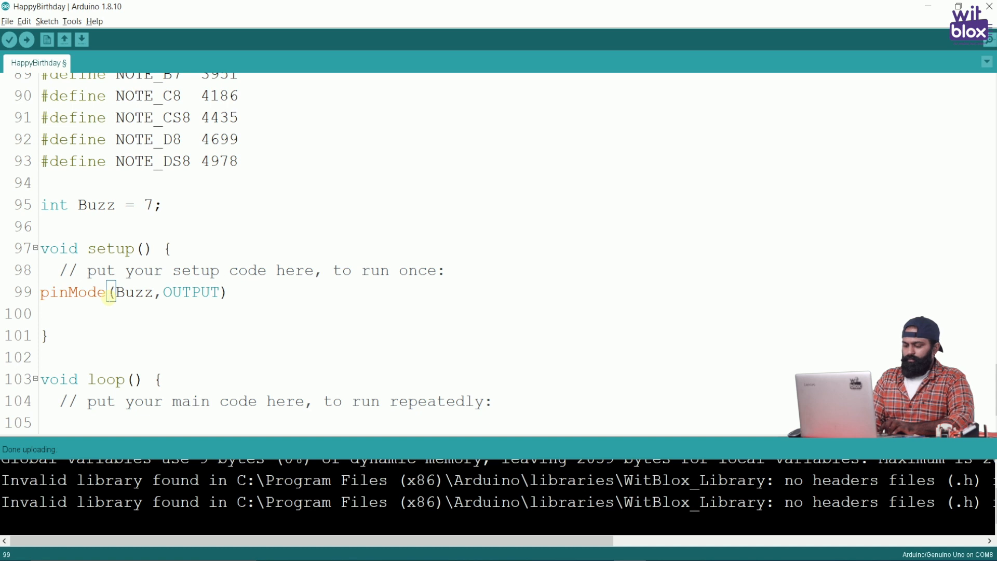
text(;)
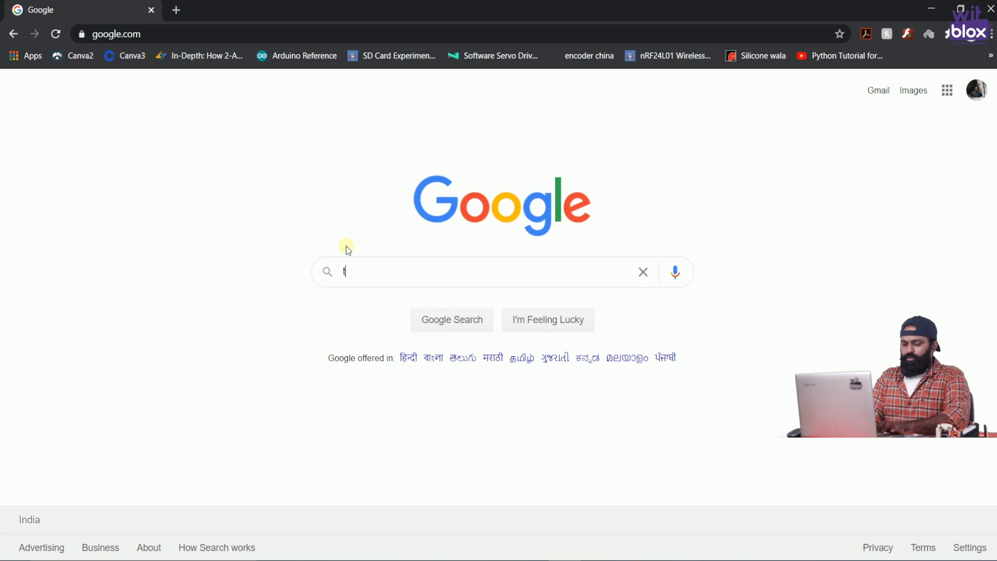
Search 'tone() arduino', open its reference page and highlight tone(pin, frequency, duration)
text(one() arduino)
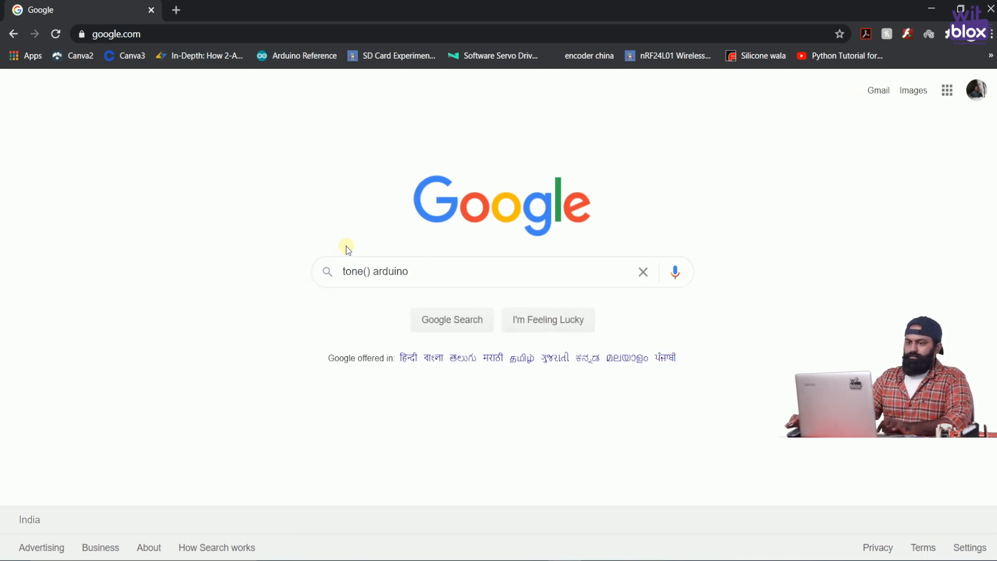
click(451, 320)
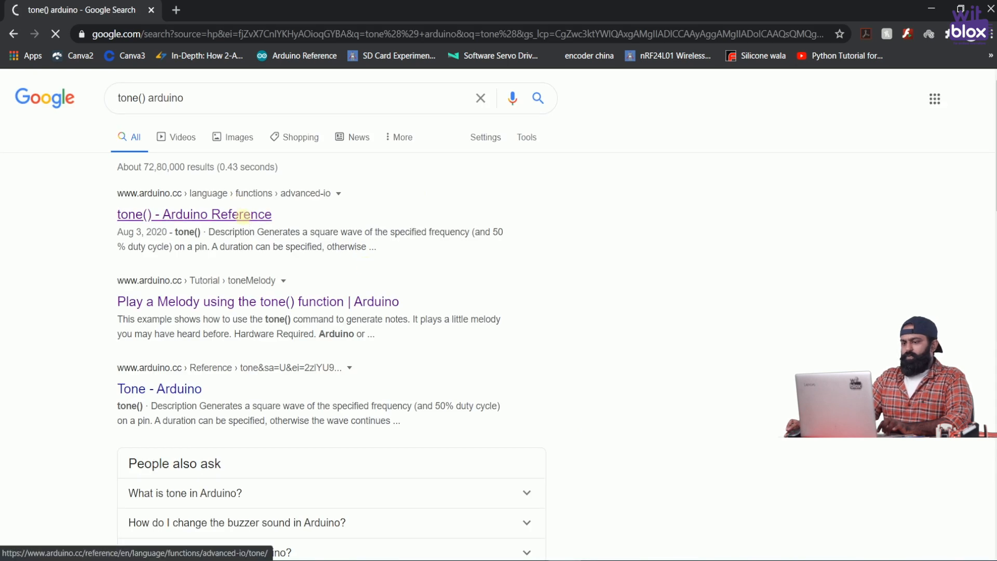
click(194, 215)
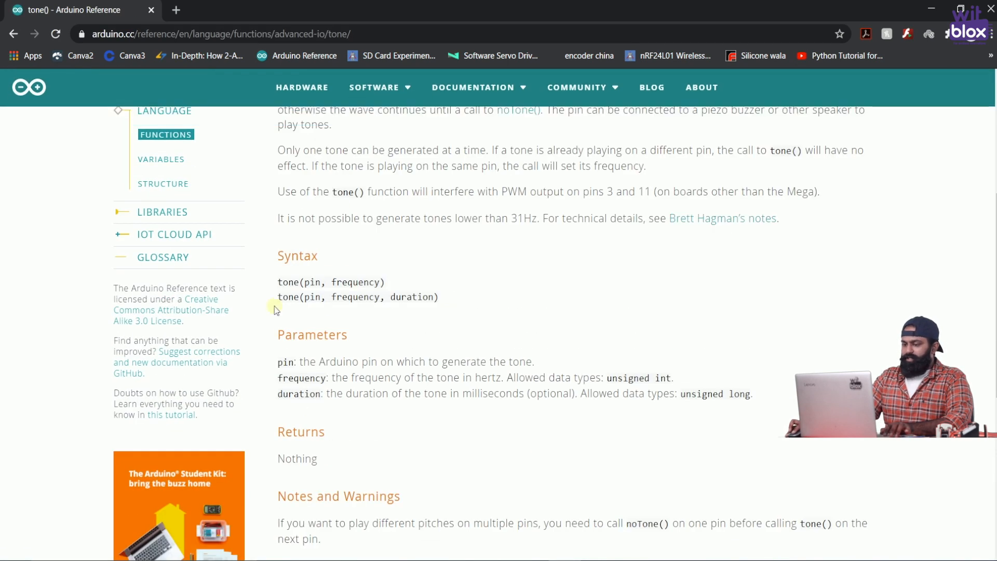
drag(278, 297, 438, 297)
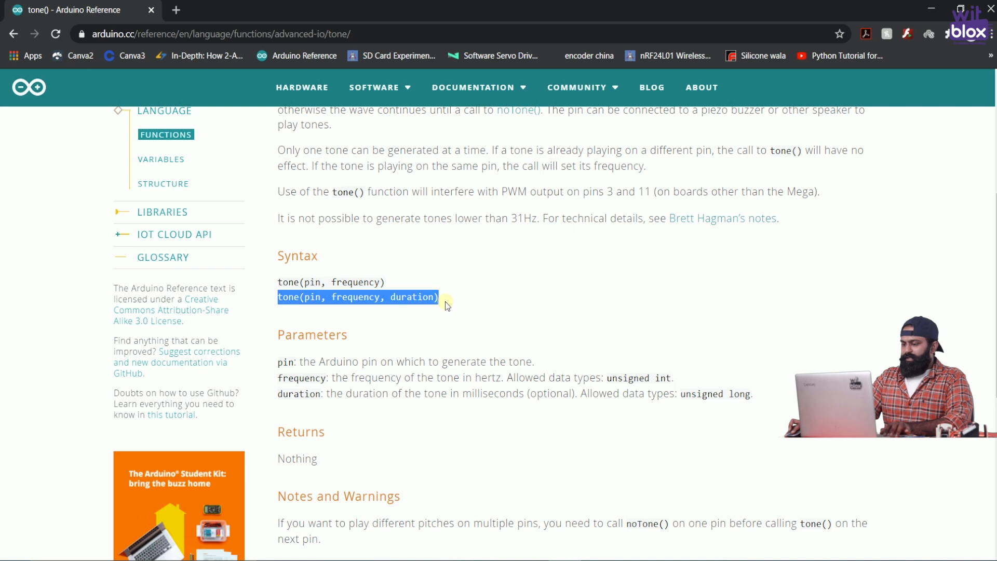
mouse_move(497, 309)
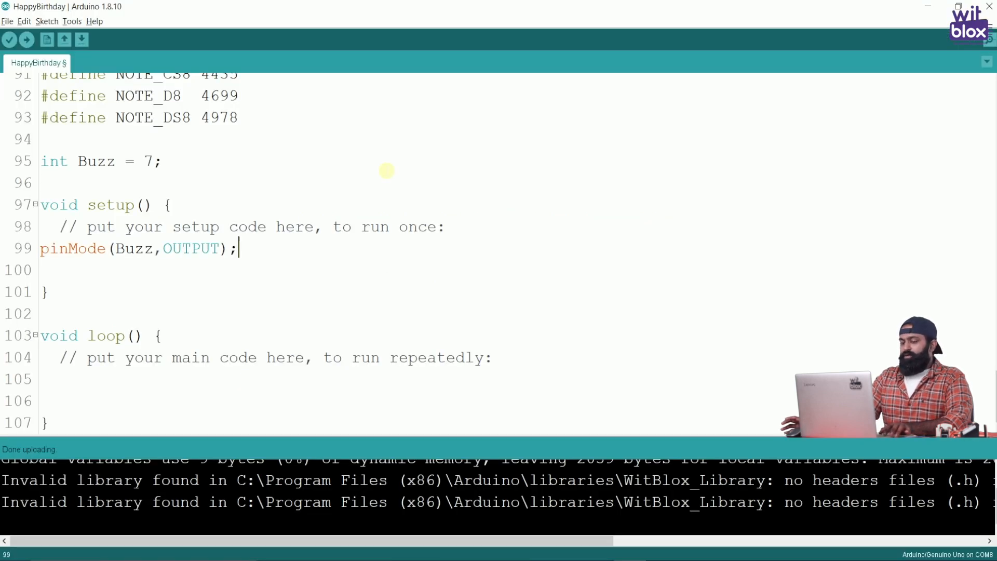
Add the comment '// Happy BirthDay = G7 G7 A7 G7 C8 B7, G7 G7 A7 G7 D8 C8'
key(Enter)
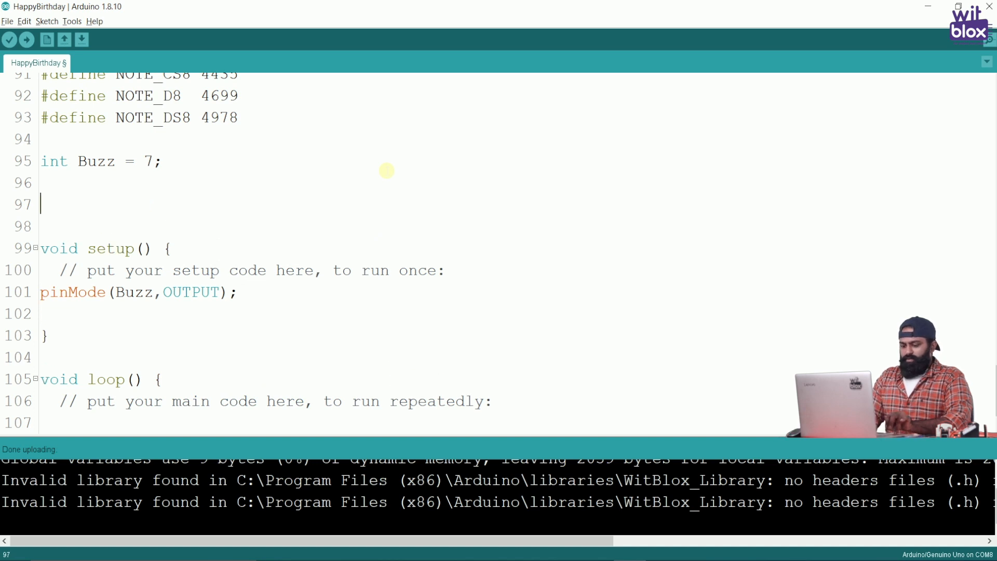
text(// Happy BirthDay = G7 G7 A7 G7 C8 B7, G7 G7 A7 G7 D8 C8)
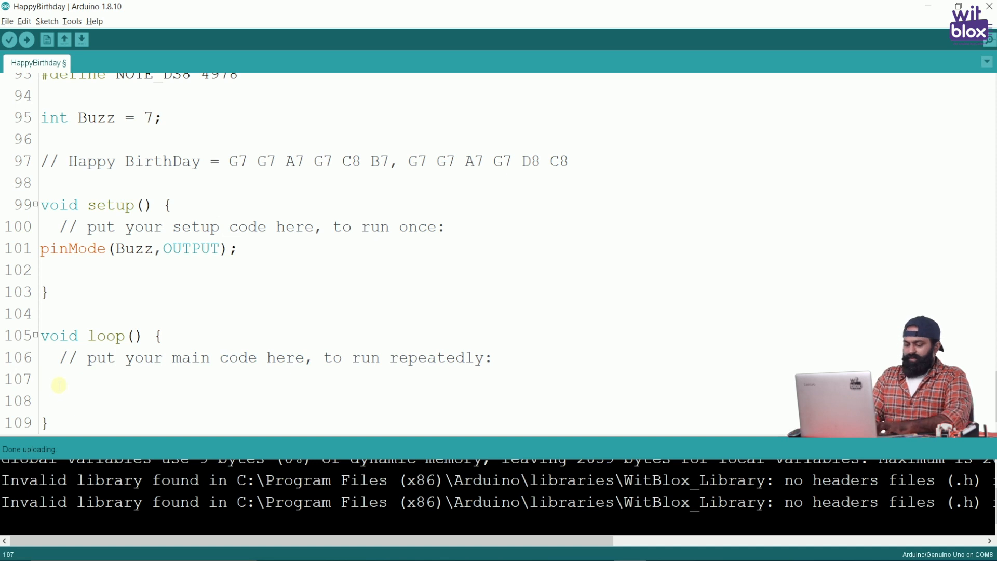
Write tone(Buzz,NOTE_G7,200); as the first line of loop()
text(tone()
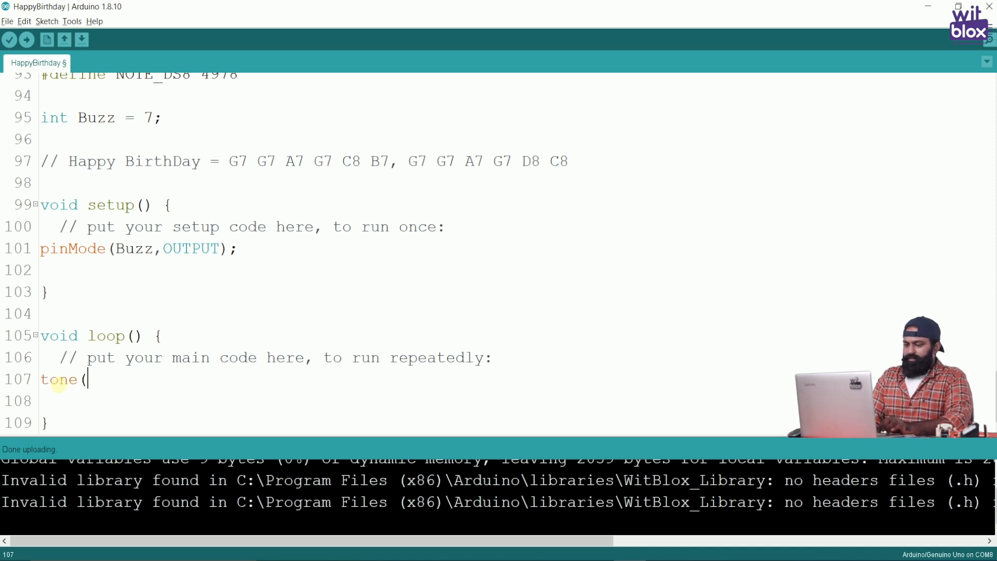
text(Buzz)
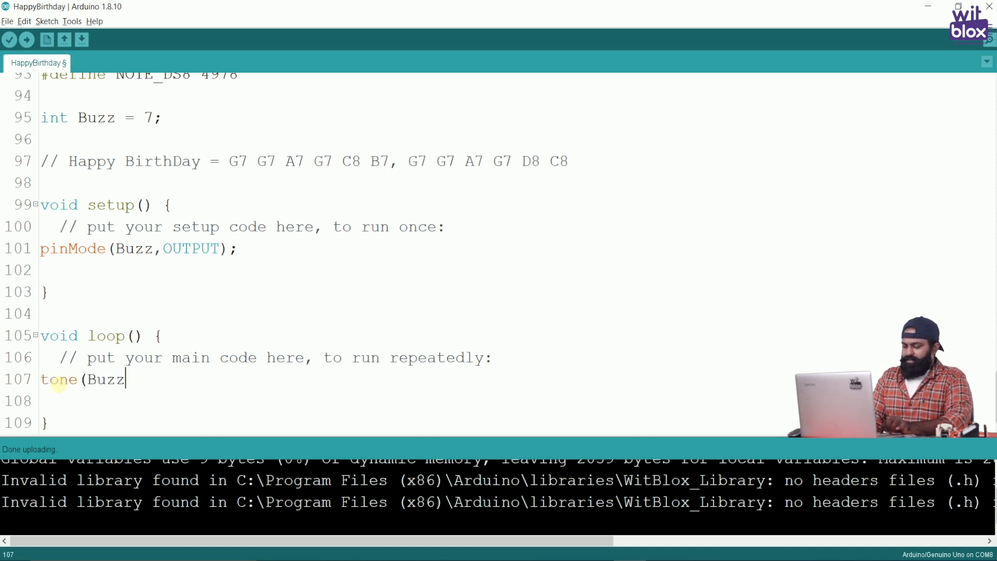
text(,)
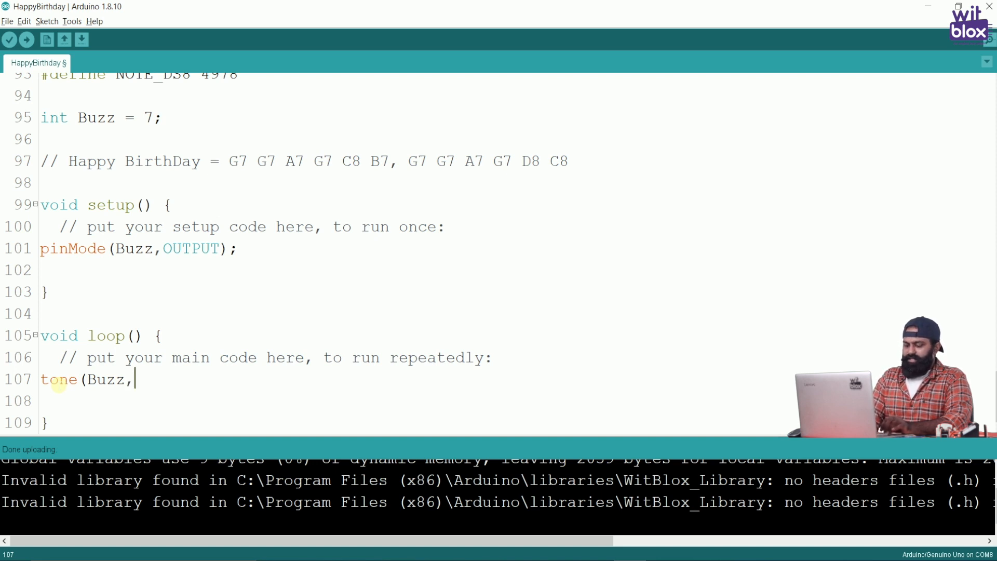
text(NOTE)
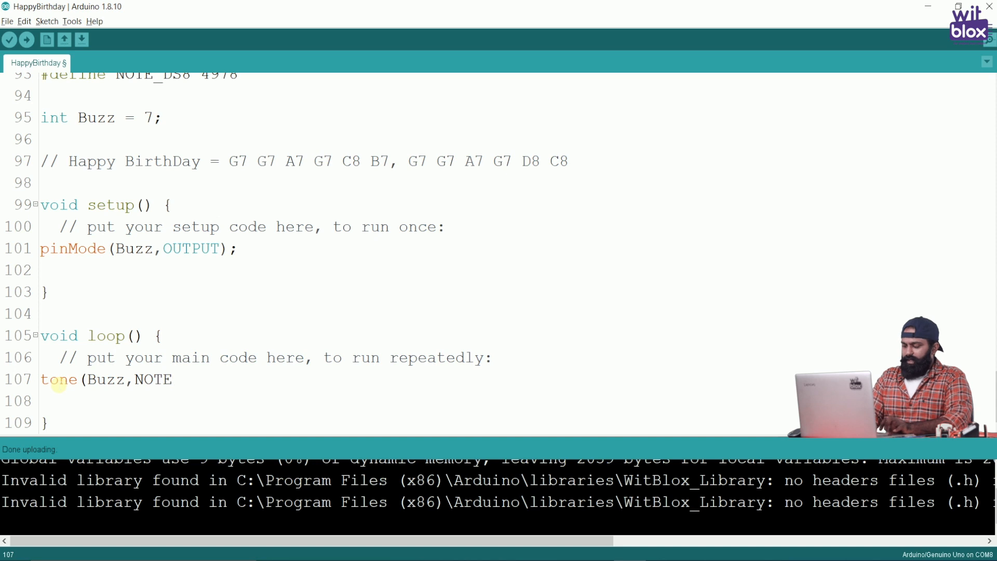
text(_G)
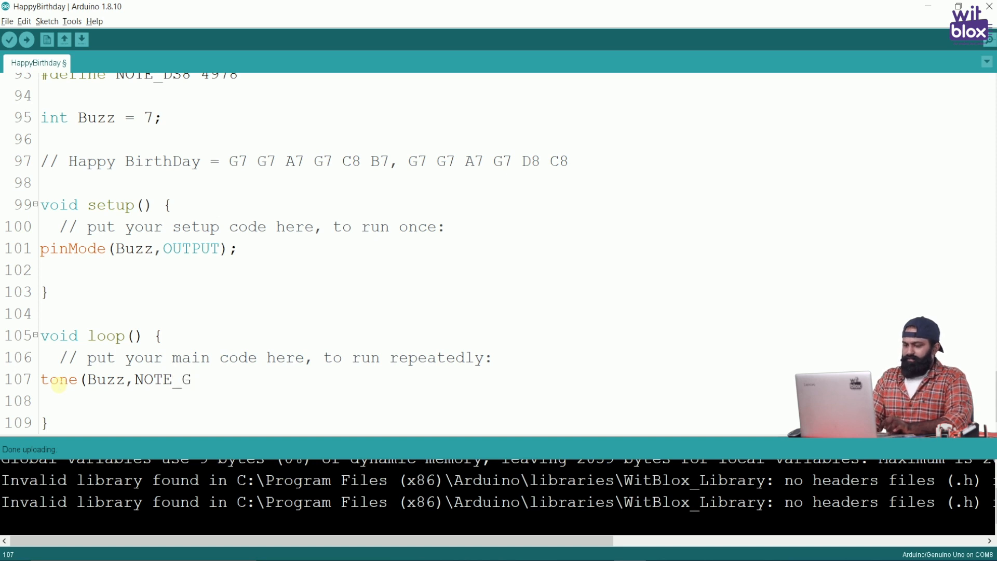
text(7,)
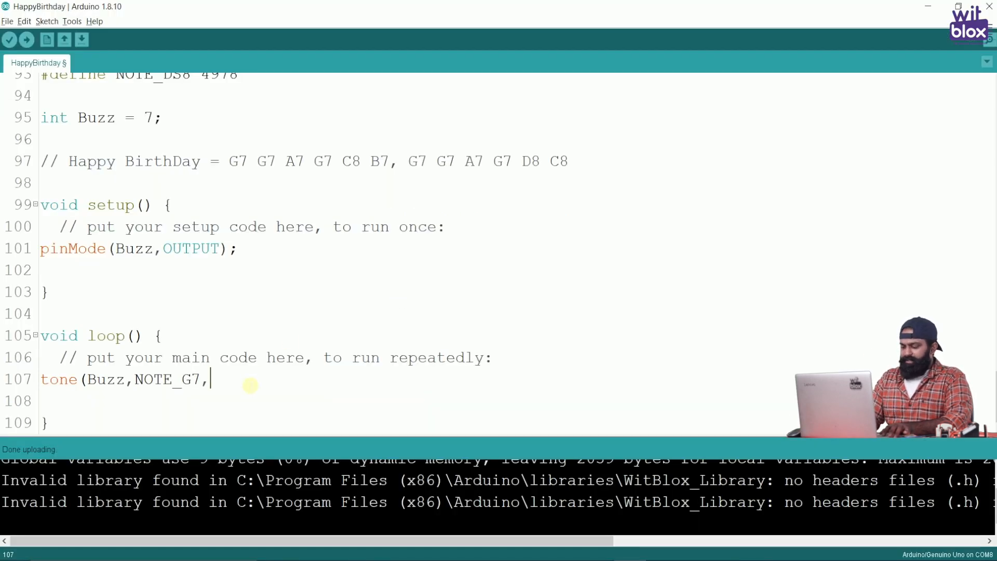
text(200);)
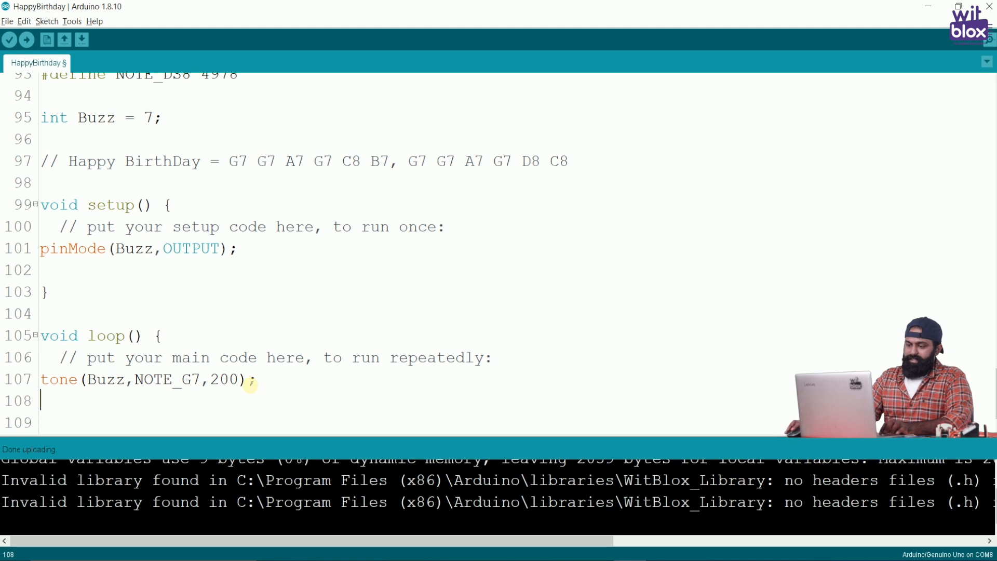
double_click(265, 161)
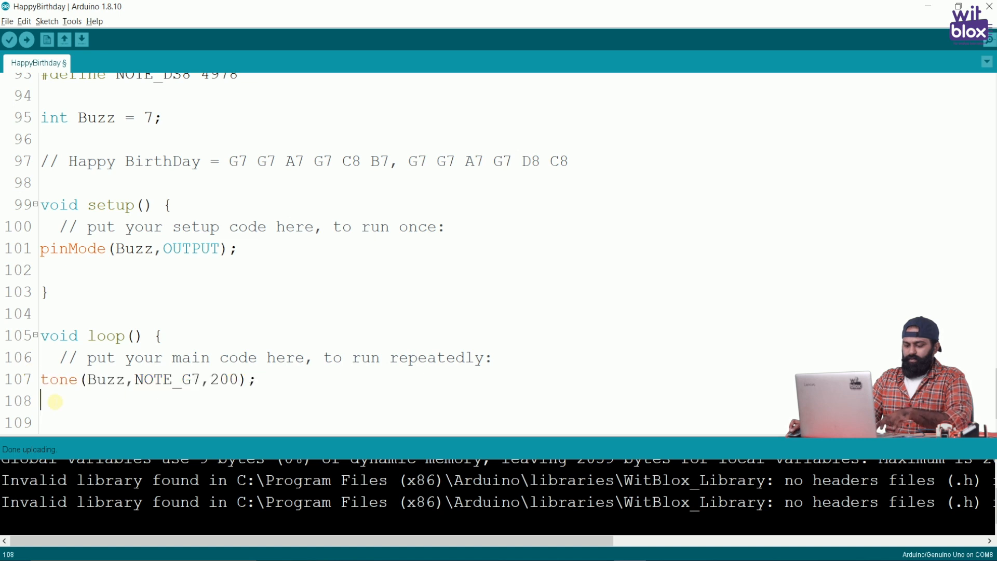
Paste a second tone(Buzz,NOTE_G7,200); line with delay(350); between the two G7 calls
text(tone(Buzz,NOTE_G7,200);)
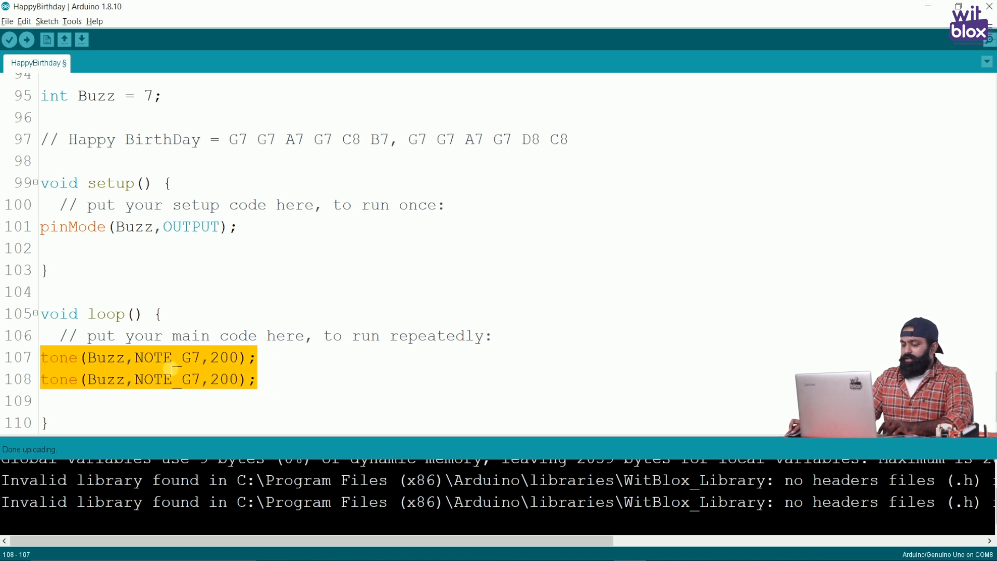
click(263, 360)
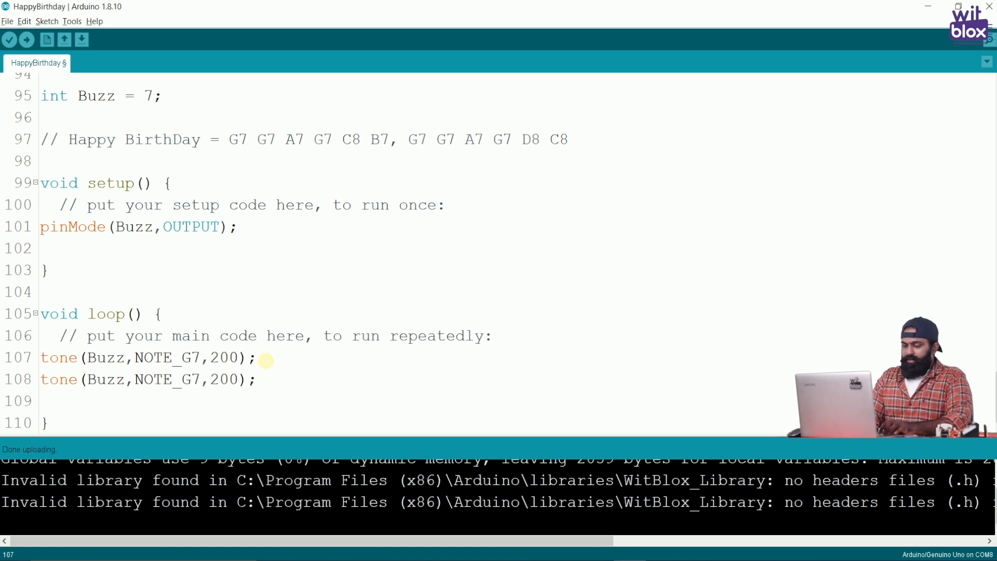
text(delay)
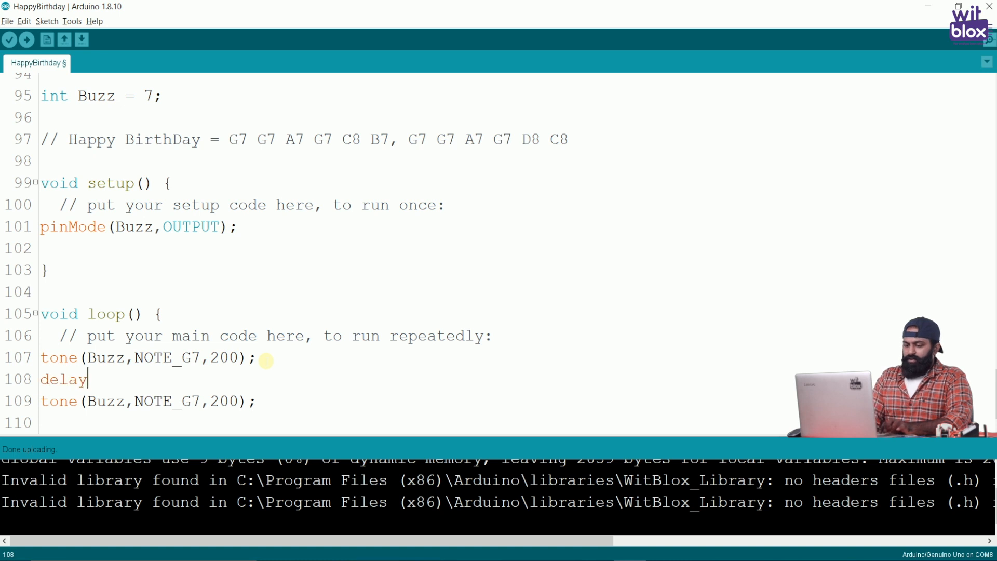
text(()
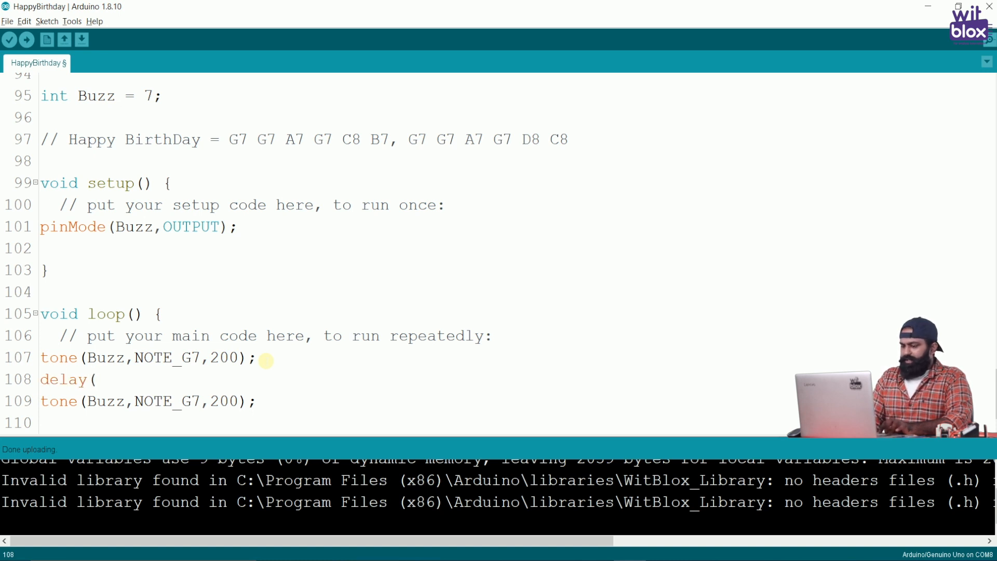
text(350);)
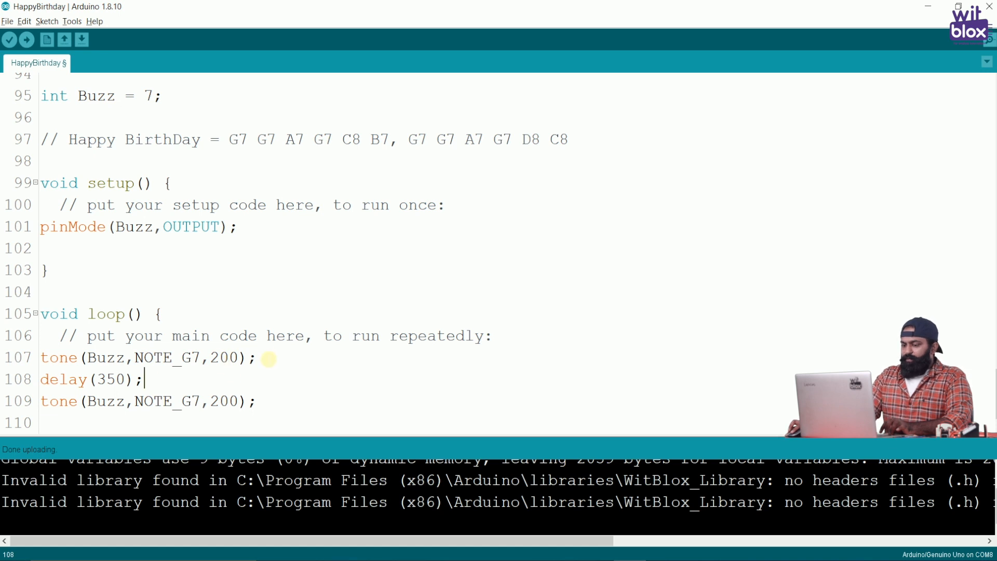
triple_click(146, 357)
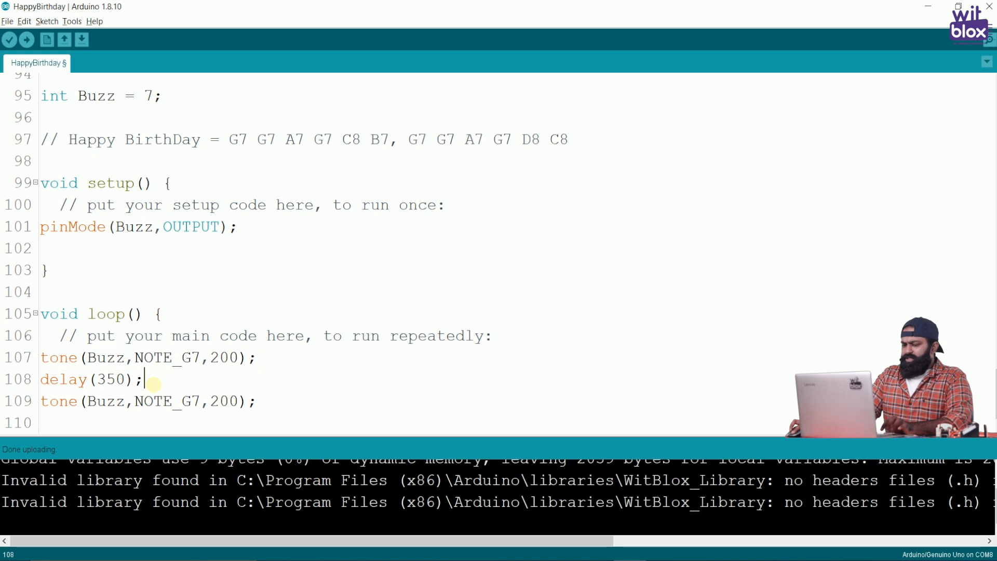
double_click(63, 379)
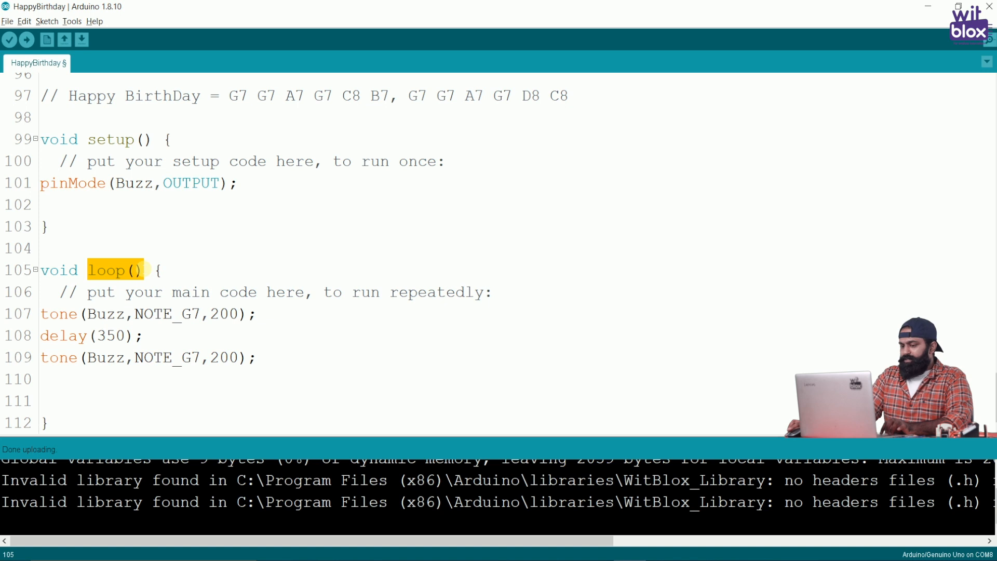
Add delay(350); after the second G7 tone and upload the sketch to the Uno
click(75, 379)
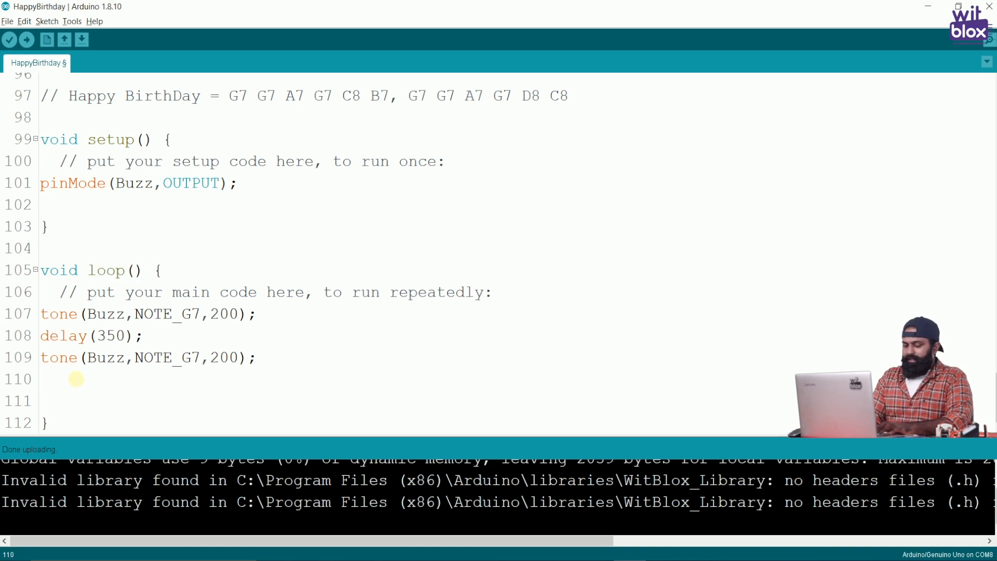
text(d)
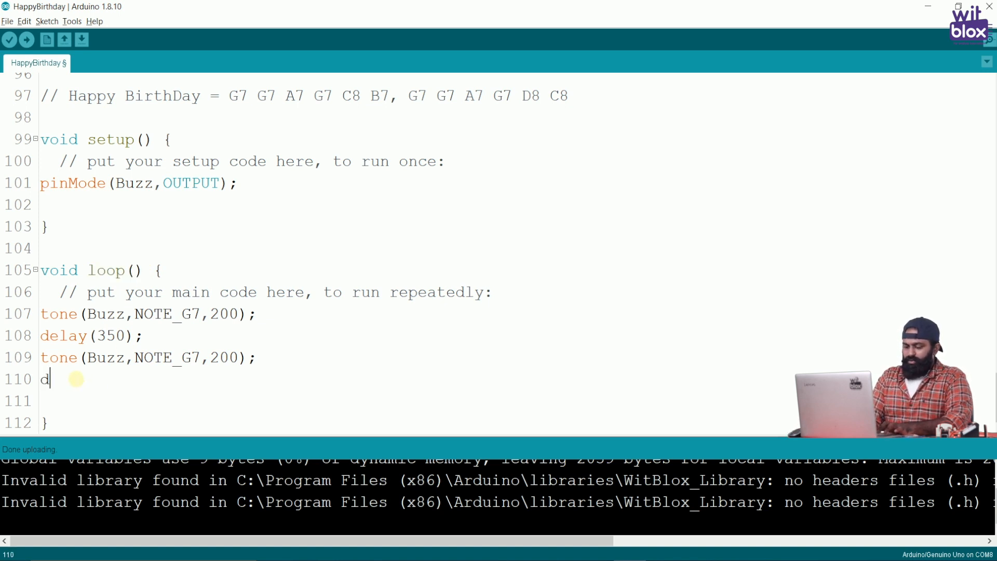
text(elay)
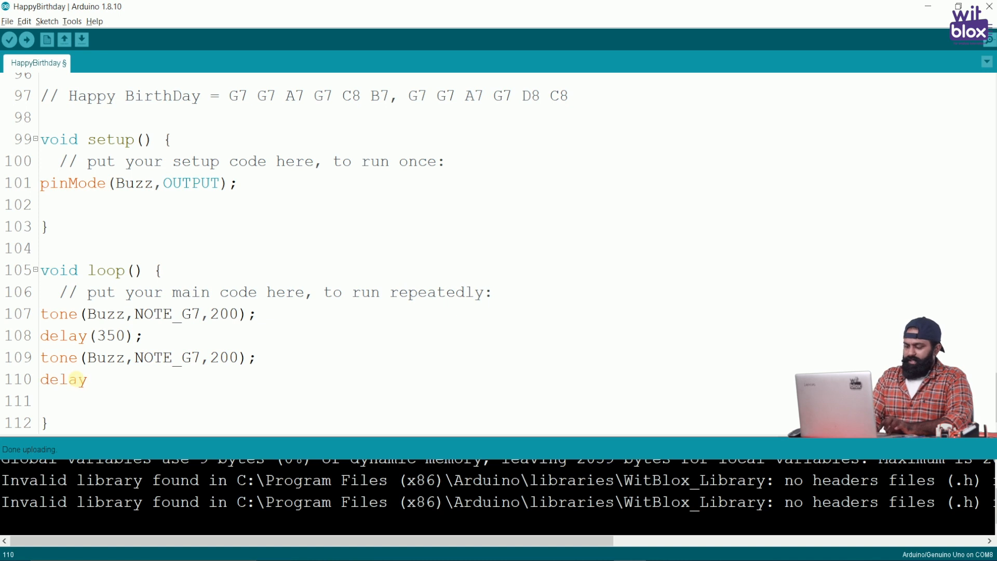
text((350)
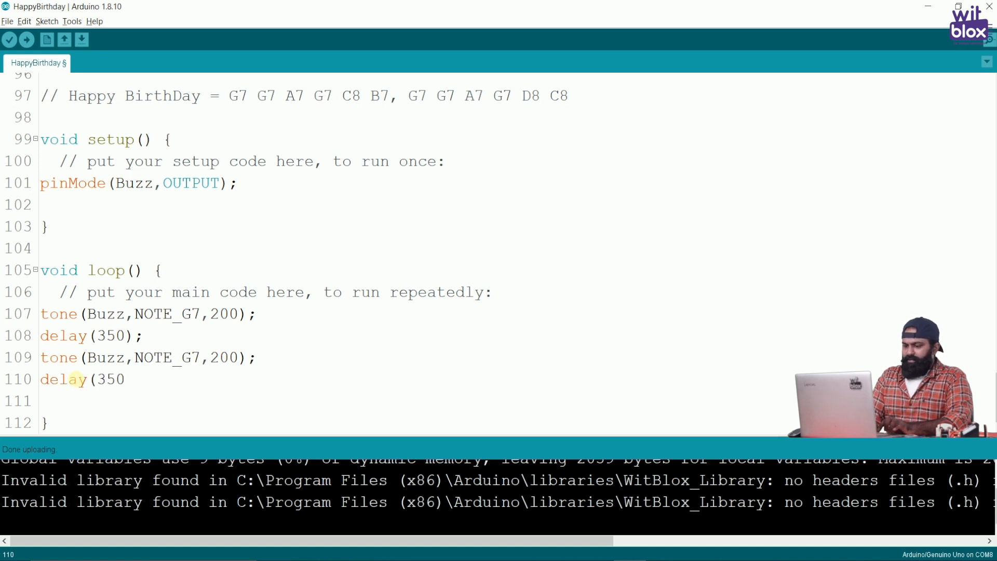
text();)
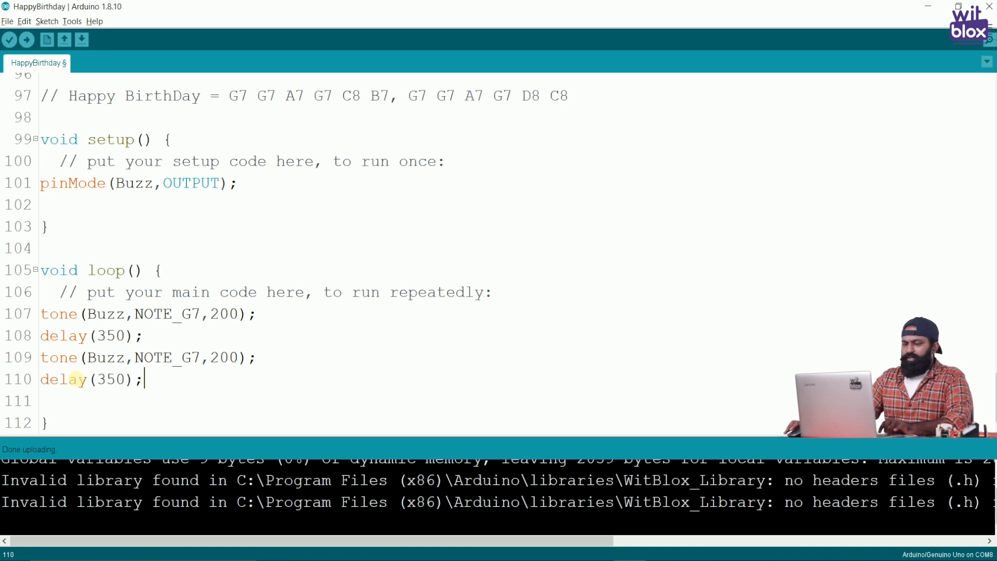
click(27, 40)
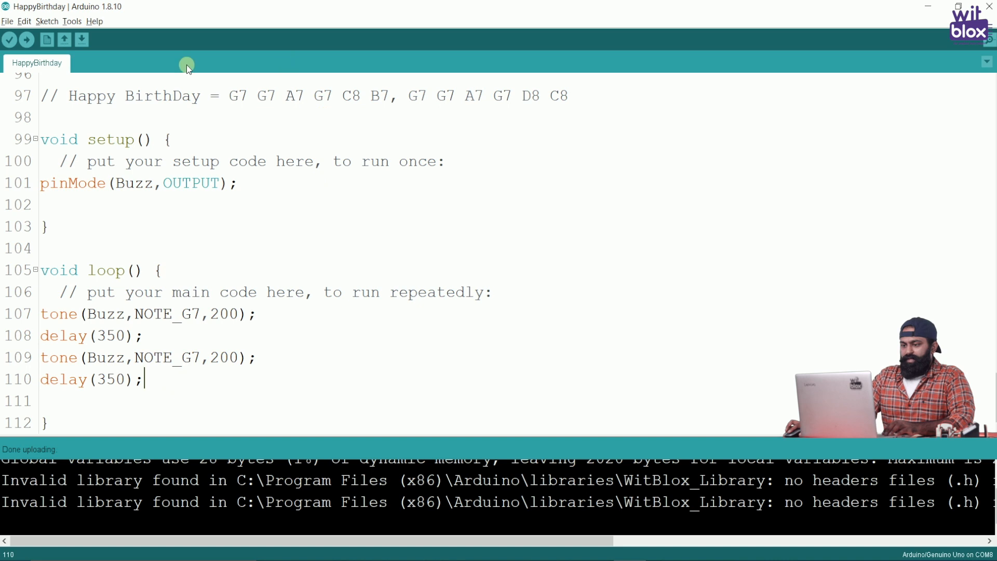
Add a third tone(Buzz,NOTE_A7,200); with delay(350);, referencing the melody comment notes
drag(286, 96, 382, 96)
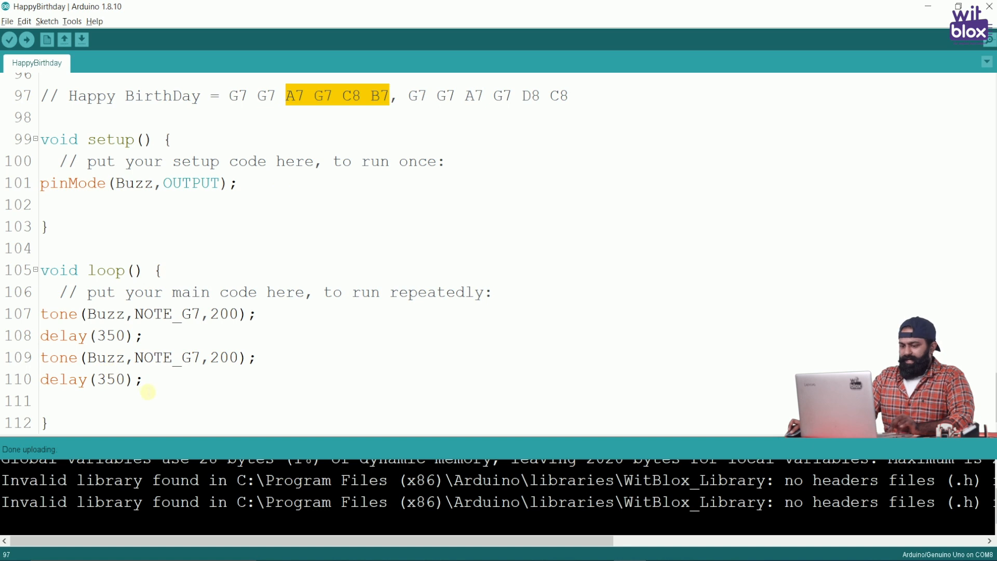
drag(39, 356, 143, 379)
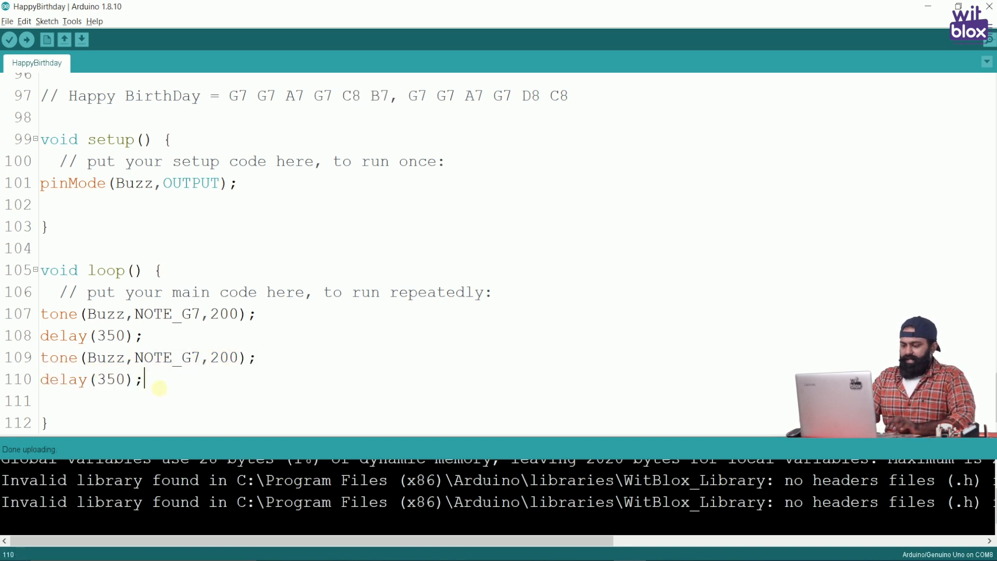
text(tone(Buzz,NOTE_G7,200);)
text(delay(350);)
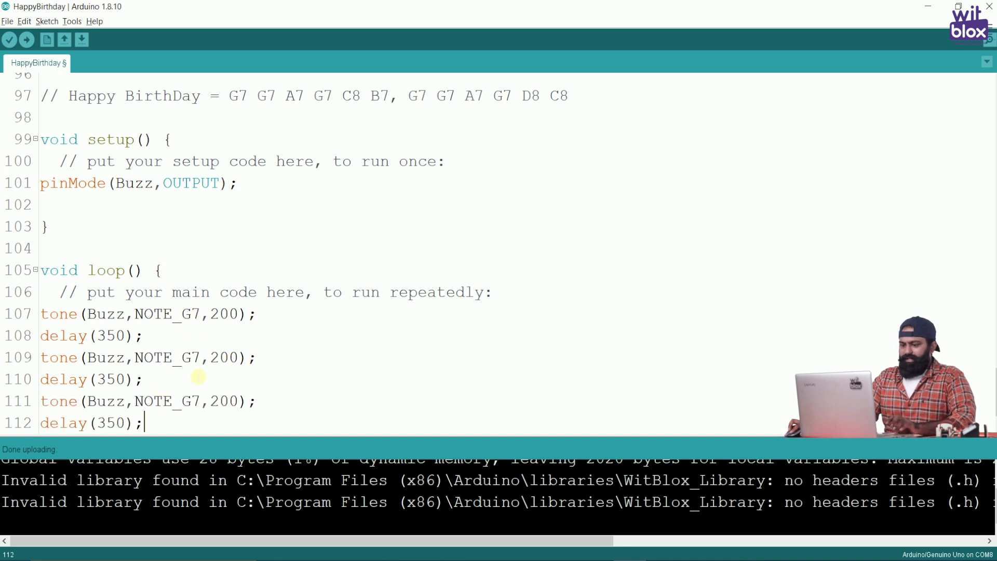
double_click(187, 400)
text(A)
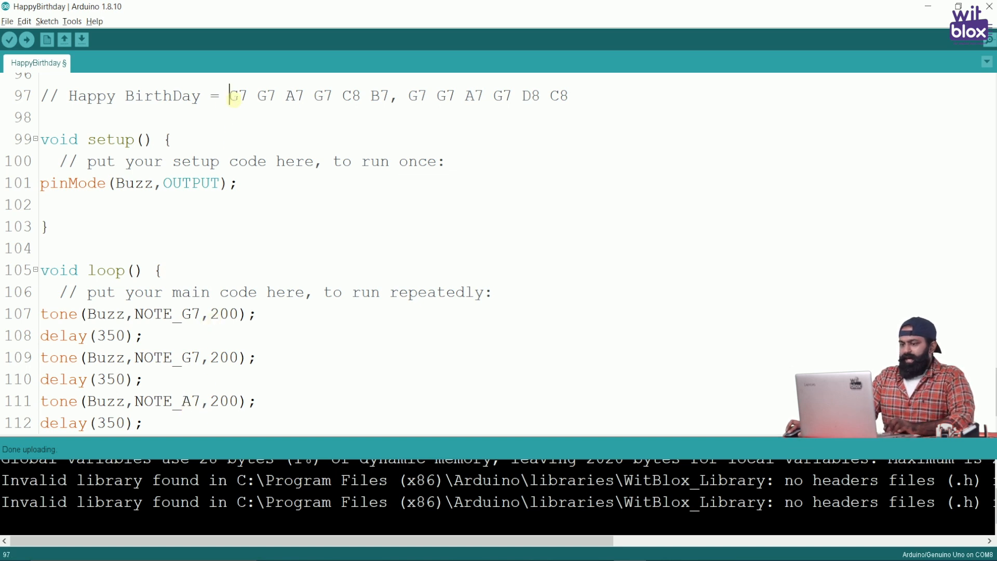
double_click(265, 96)
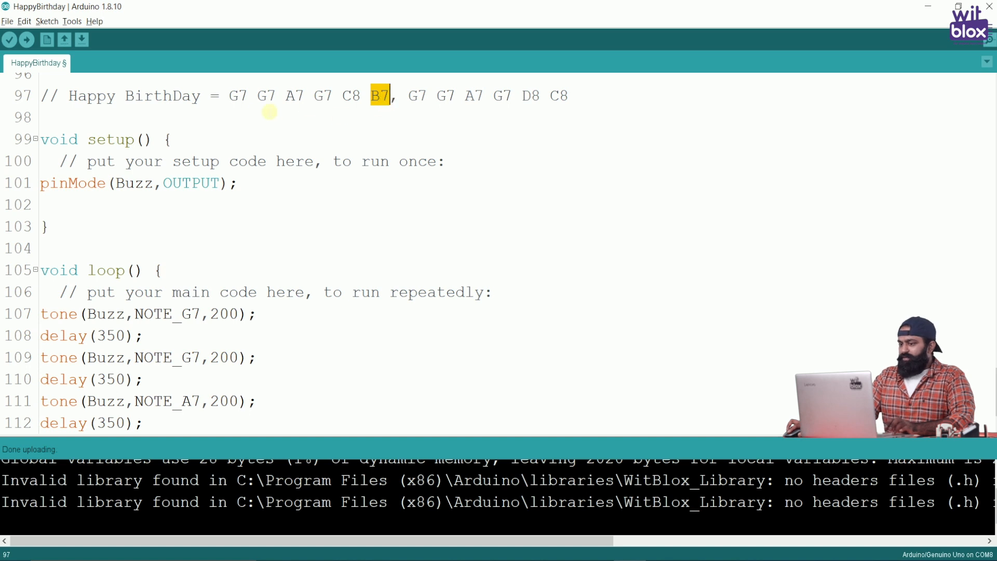
double_click(238, 95)
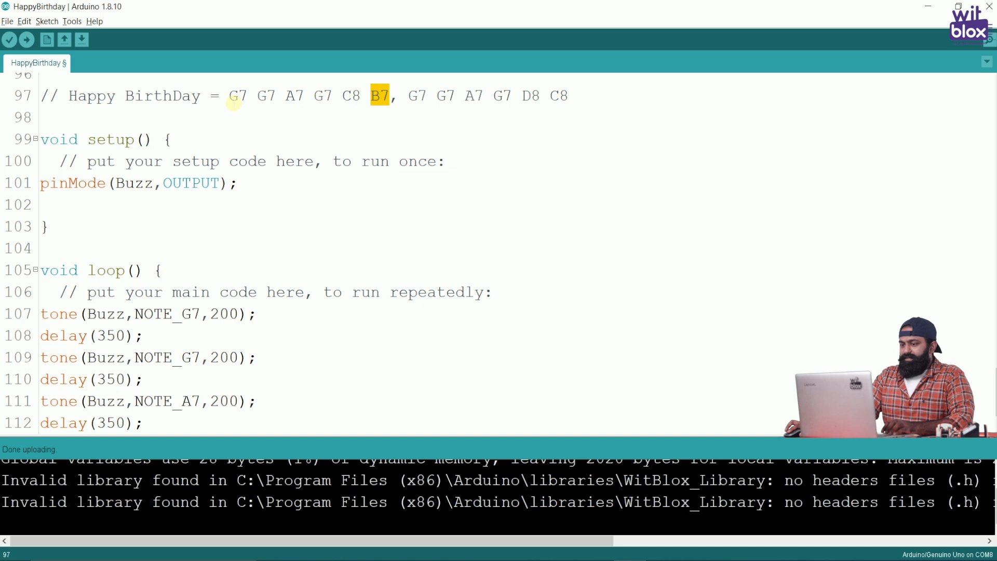
mouse_move(296, 96)
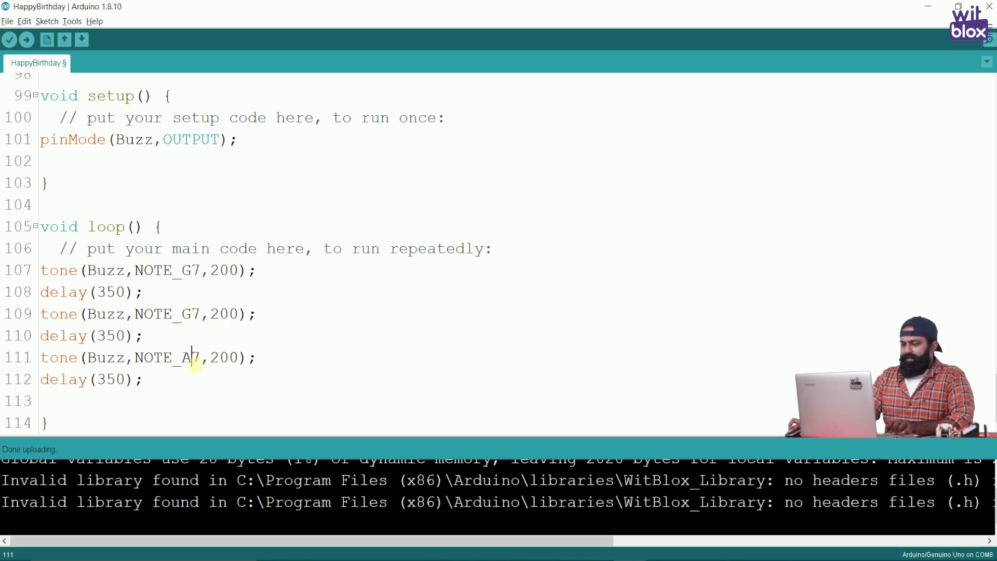
Set the A7 note's duration to 450 ms and its following pause to 650 ms
double_click(215, 357)
text(45)
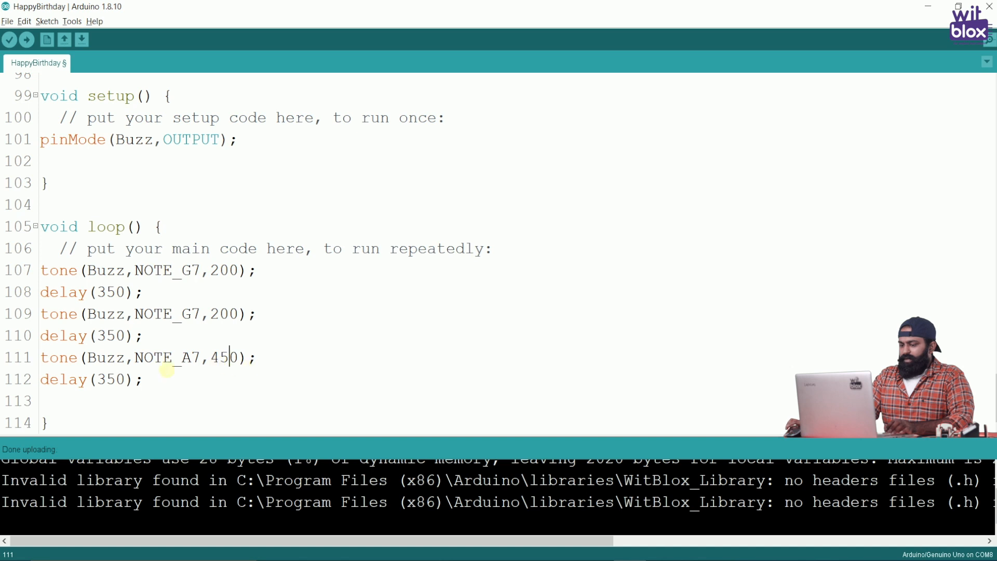
double_click(111, 379)
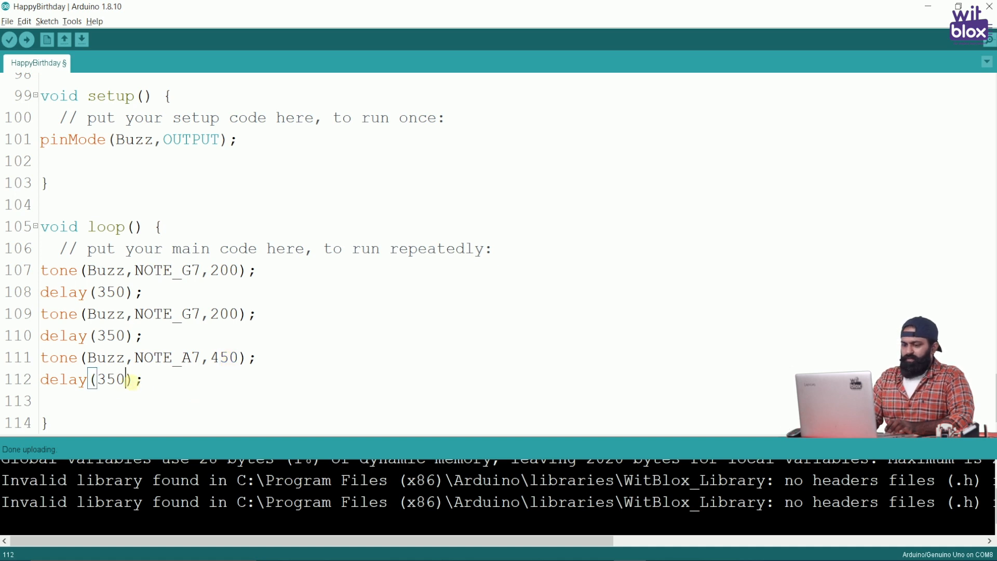
double_click(109, 379)
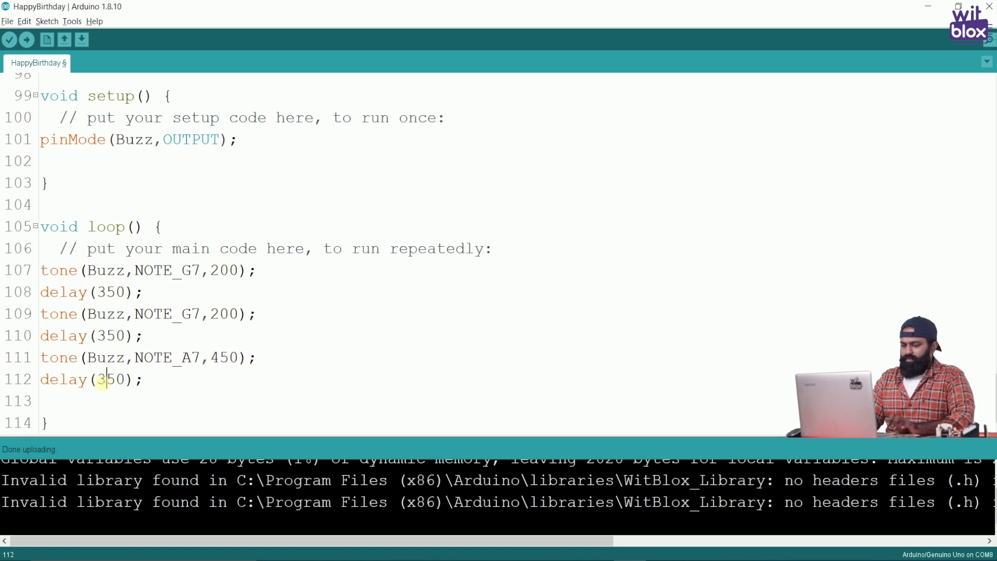
text(6)
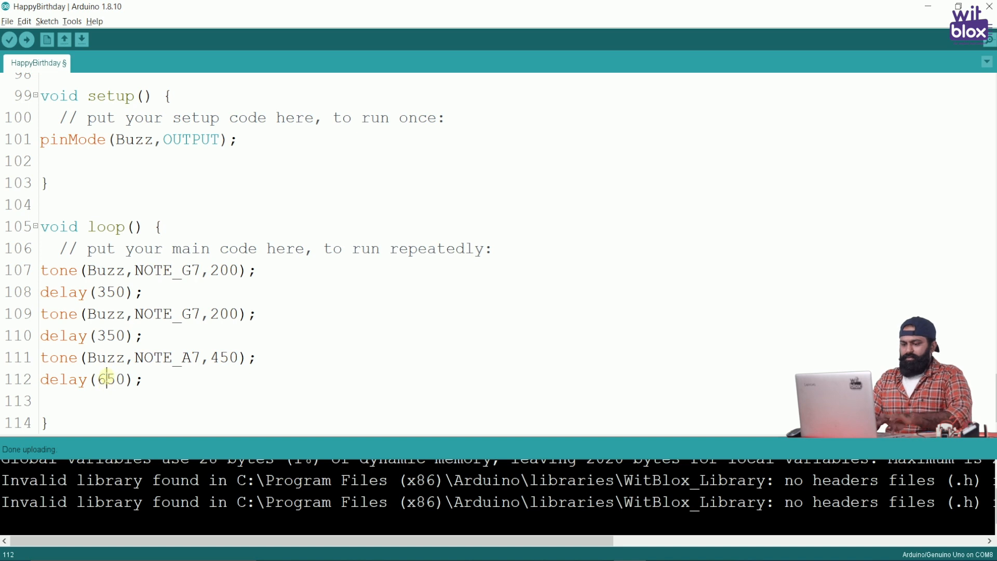
Duplicate the A7 note-and-pause pair and change the copy to G7 for 350 ms
triple_click(91, 379)
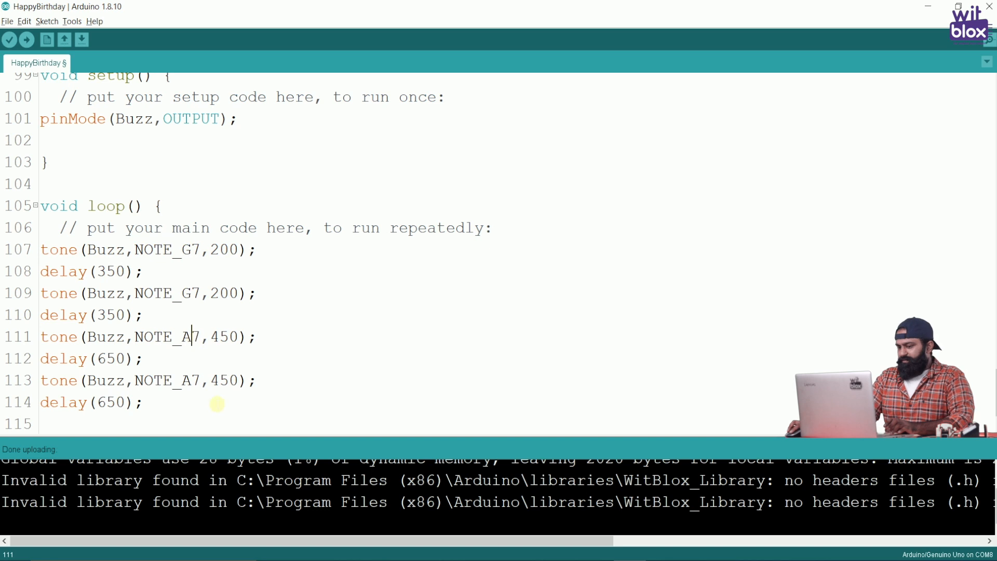
double_click(186, 380)
text(G)
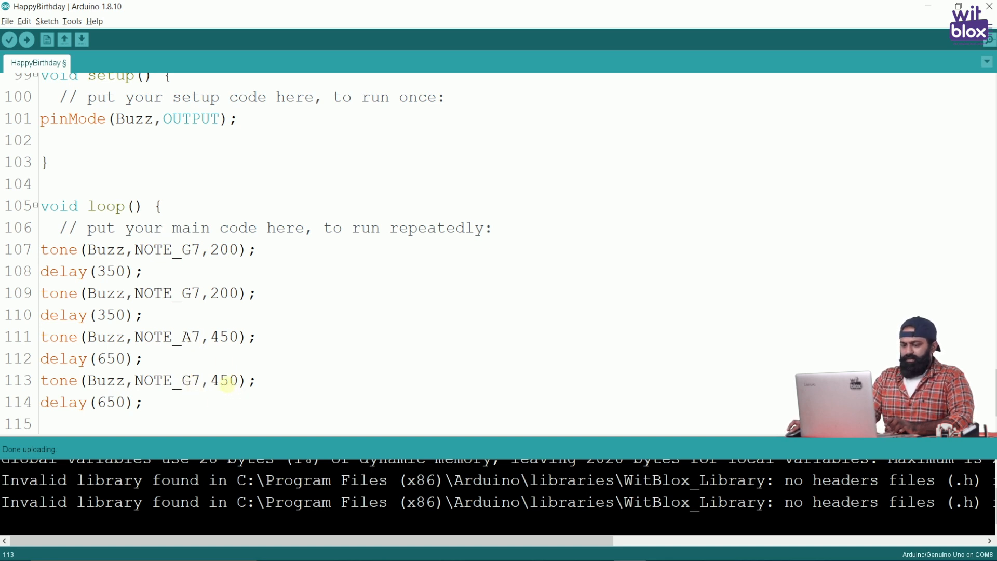
double_click(215, 380)
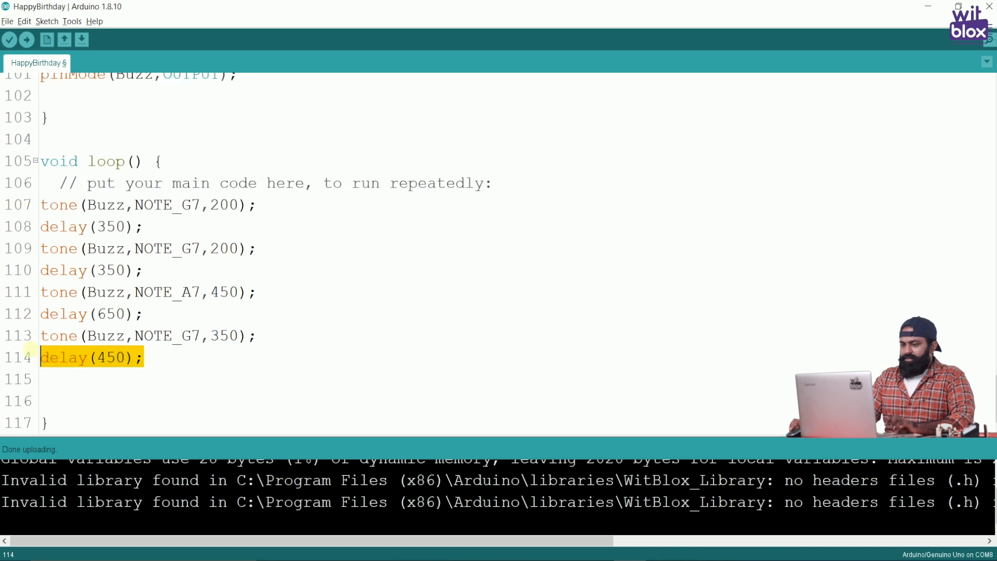
Add a C8 tone lasting 650 ms with an 850 ms pause, then duplicate the pair
click(51, 379)
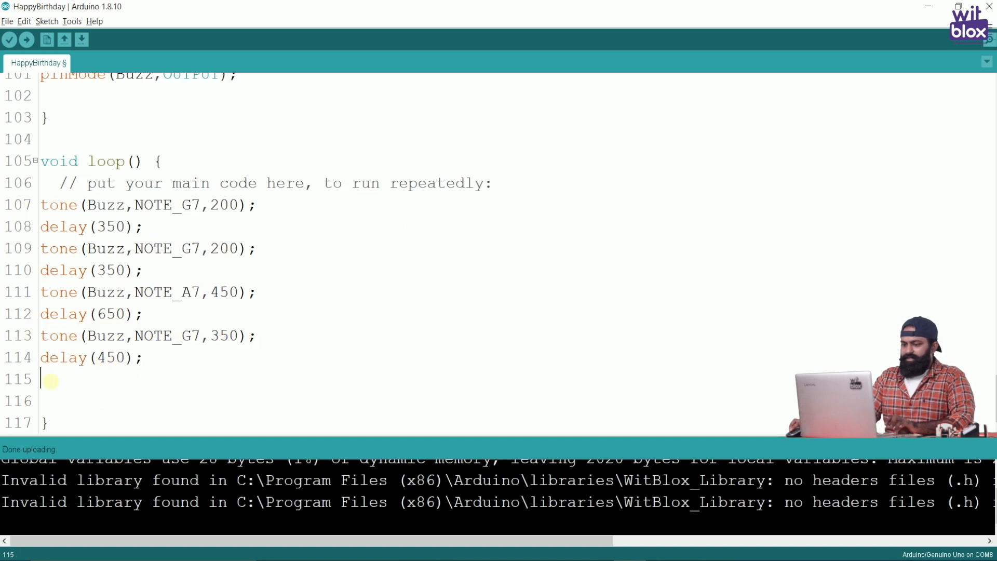
text(tone(Buzz,NOTE_G7,350);)
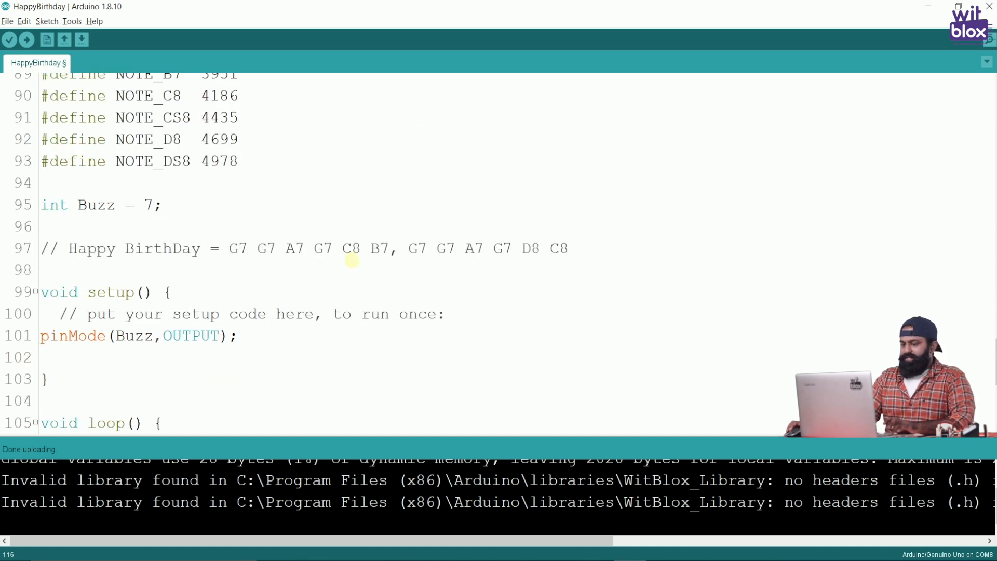
scroll(down, 3)
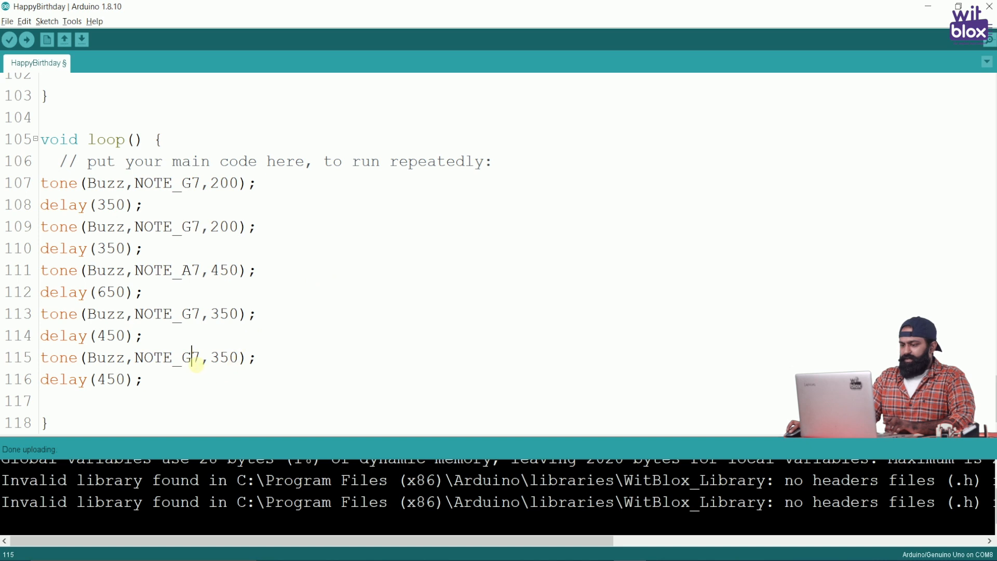
key(BackSpace)
text(C8)
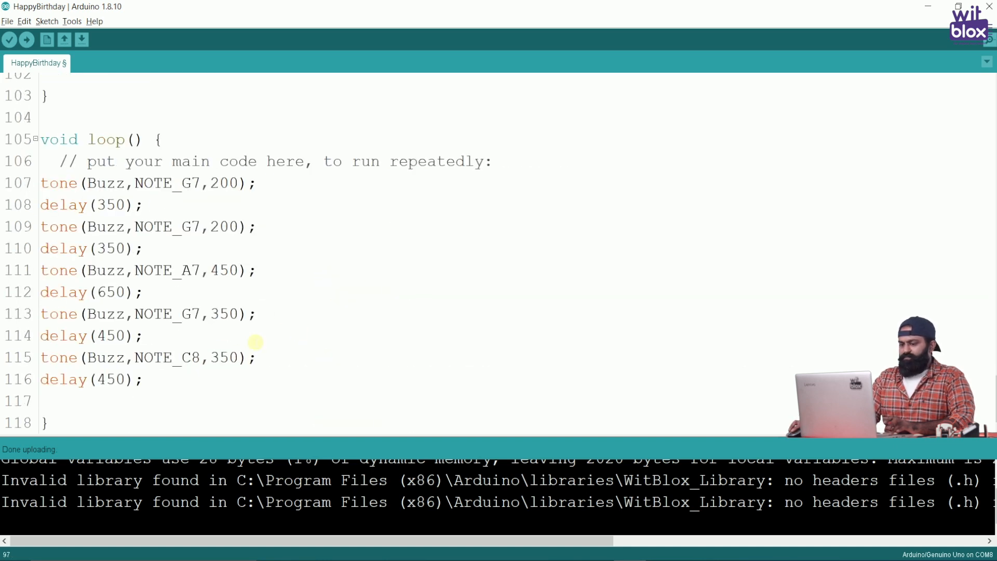
double_click(215, 357)
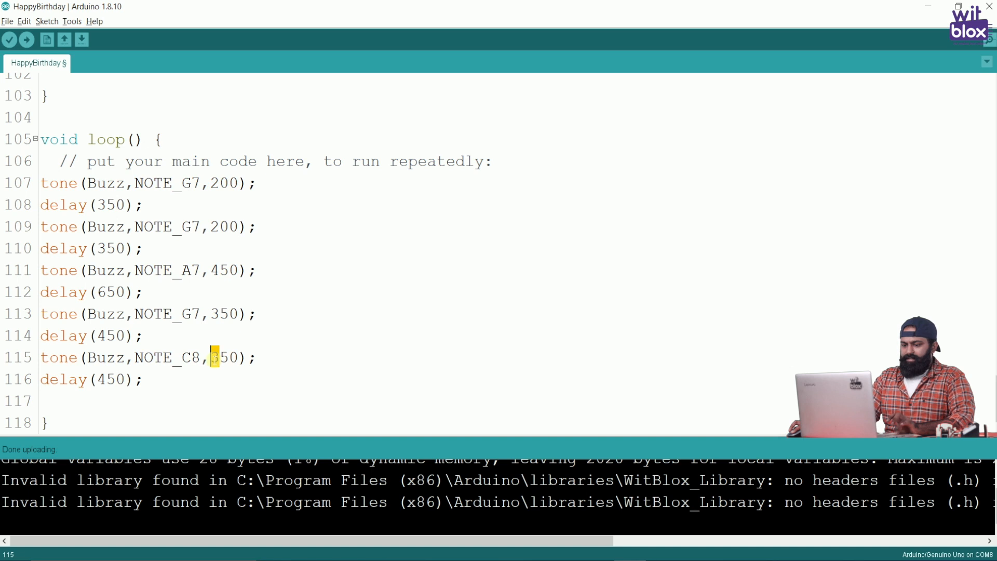
text(6)
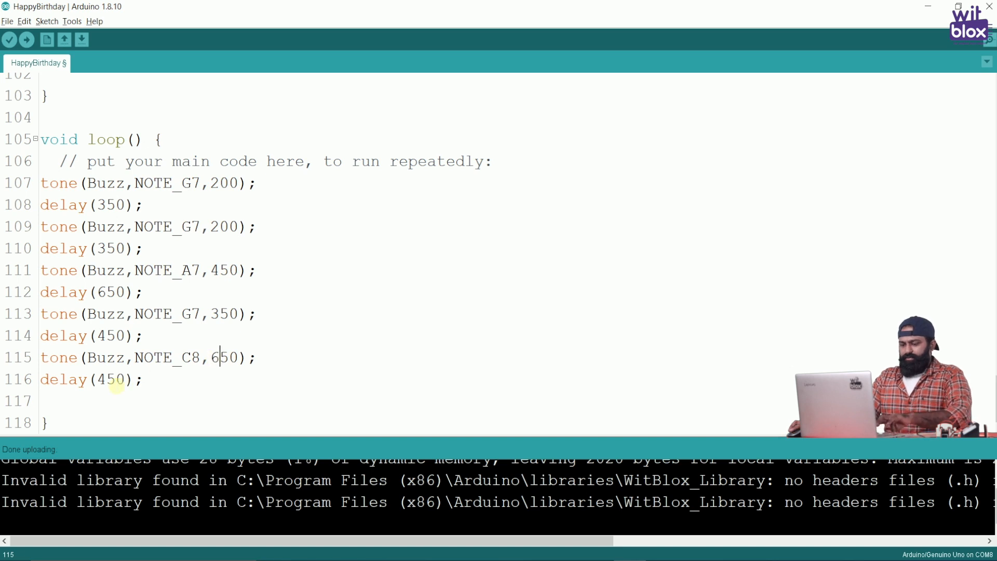
double_click(110, 379)
text(8)
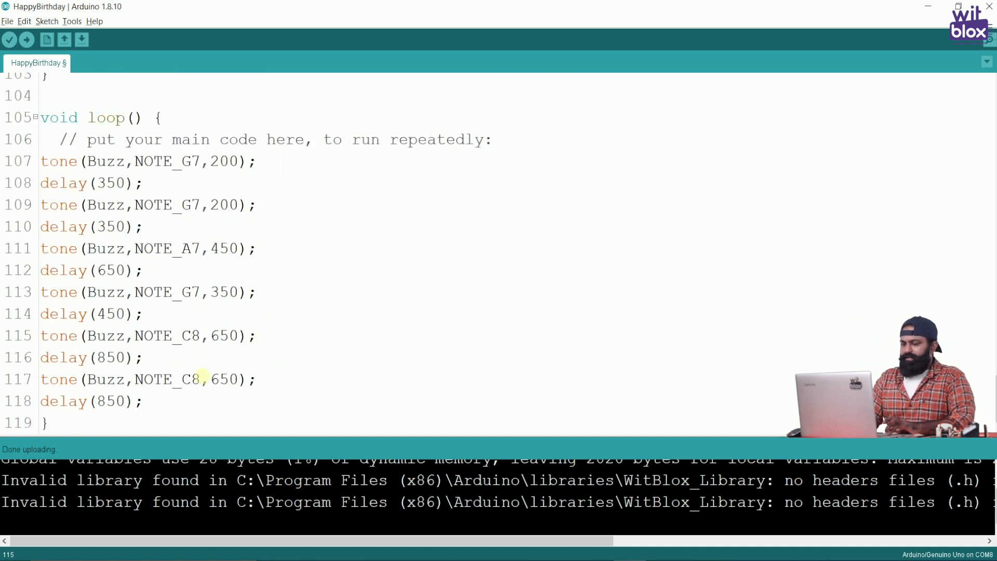
Change the duplicated C8 note to B7 lasting 850 ms with a 950 ms pause
double_click(190, 379)
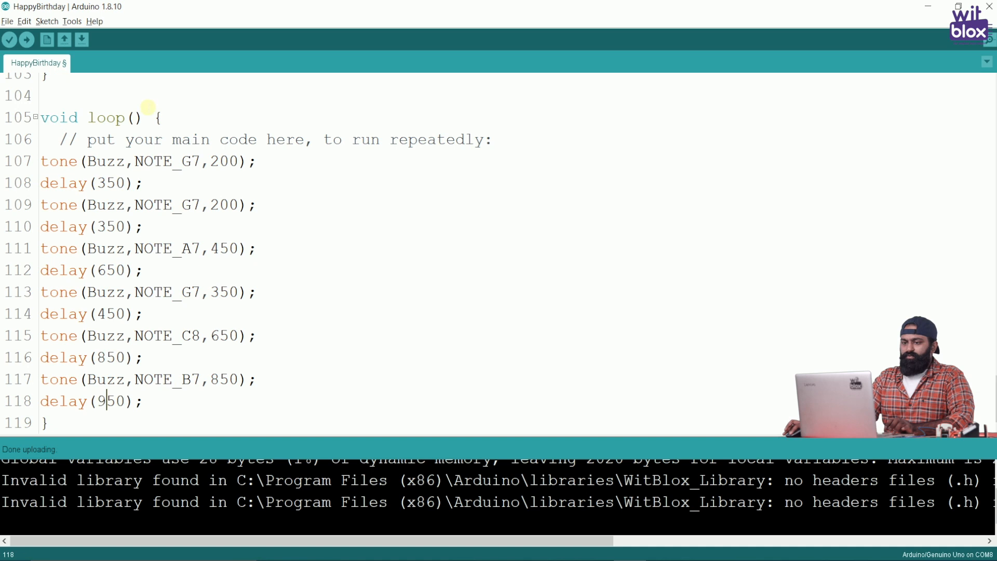
mouse_move(167, 124)
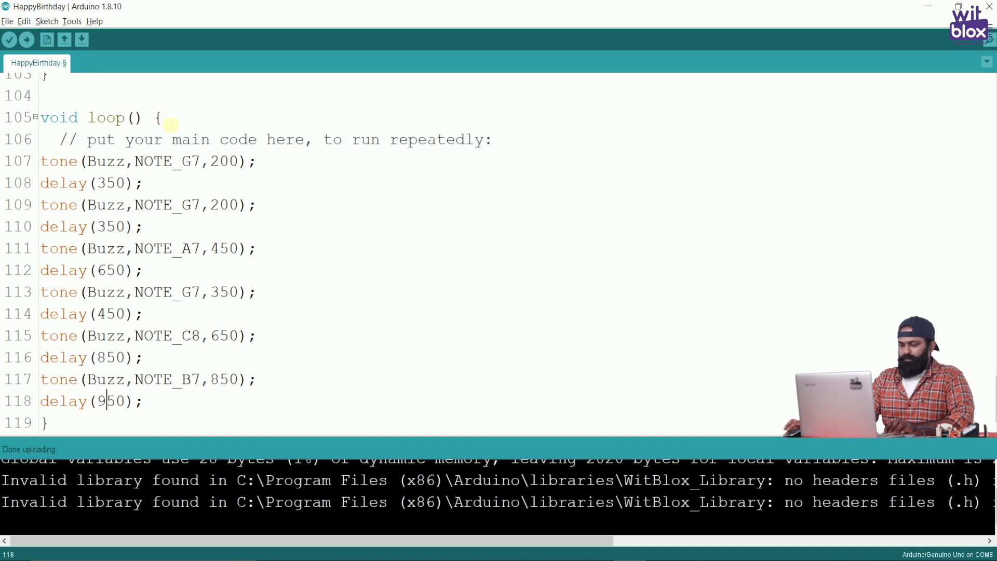
mouse_move(27, 40)
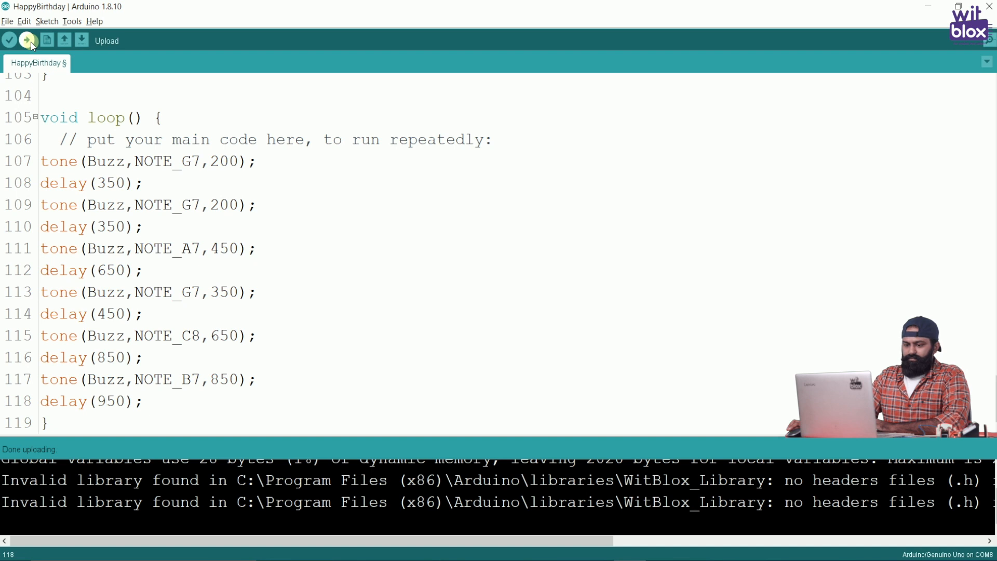
Upload the six-note HappyBirthday sketch to the Uno until Done uploading appears
click(28, 40)
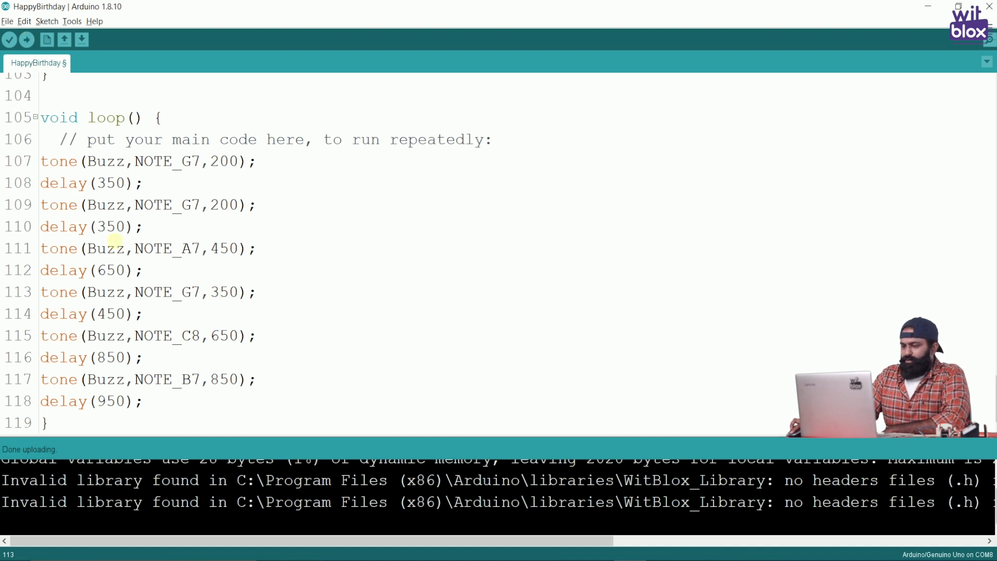
Change the fourth note G7's duration from 350 to 450 and its pause to 650
double_click(215, 292)
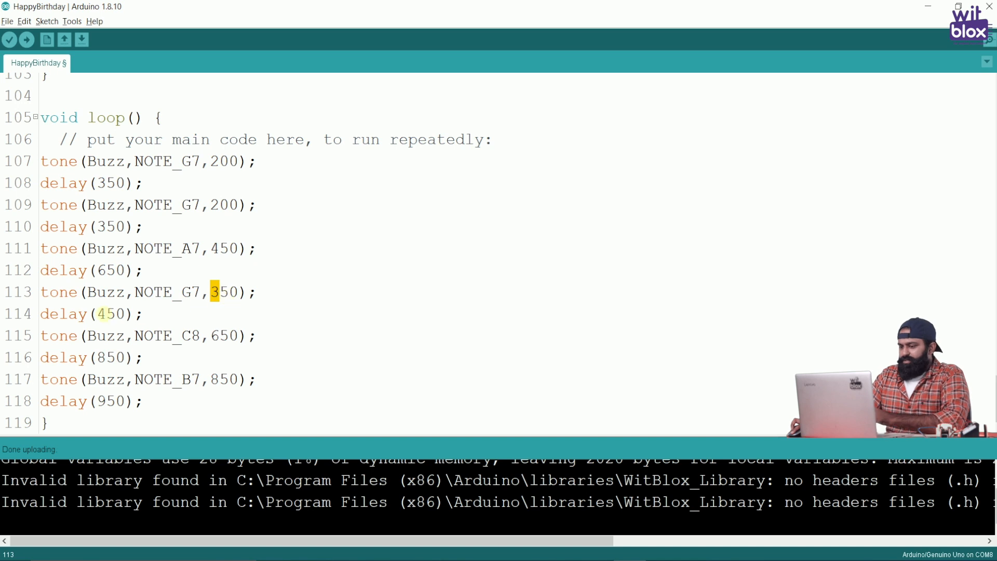
double_click(108, 314)
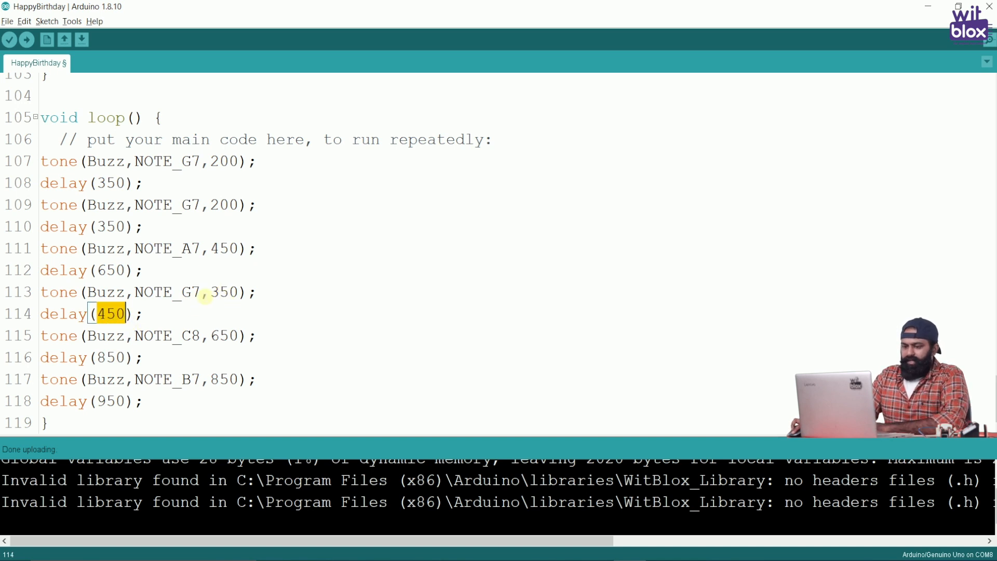
click(219, 292)
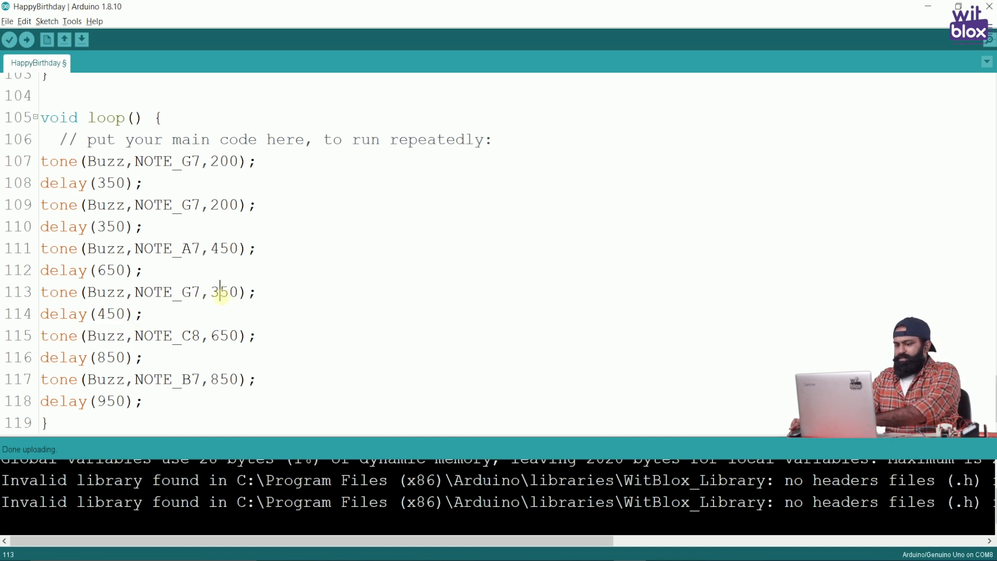
double_click(215, 248)
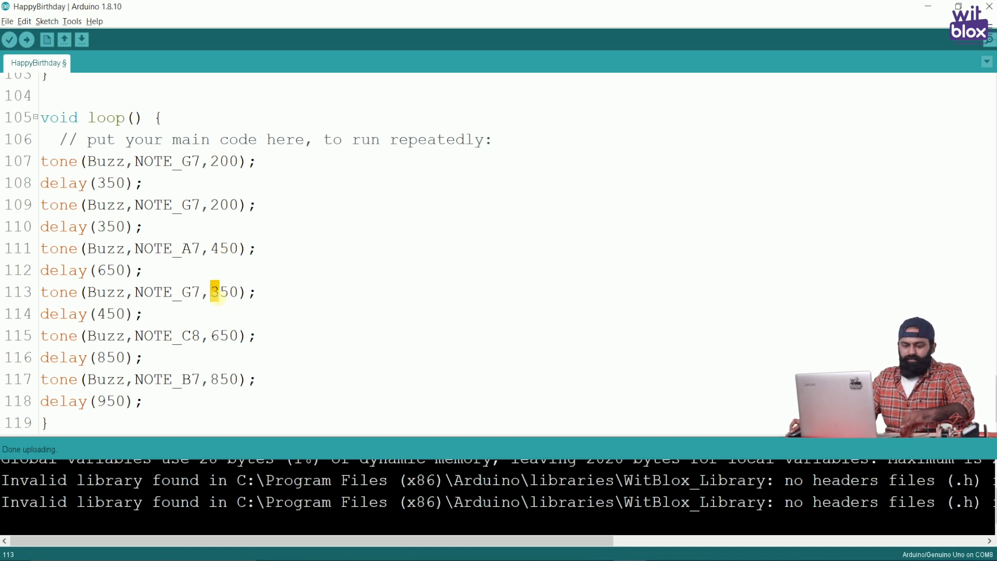
text(450)
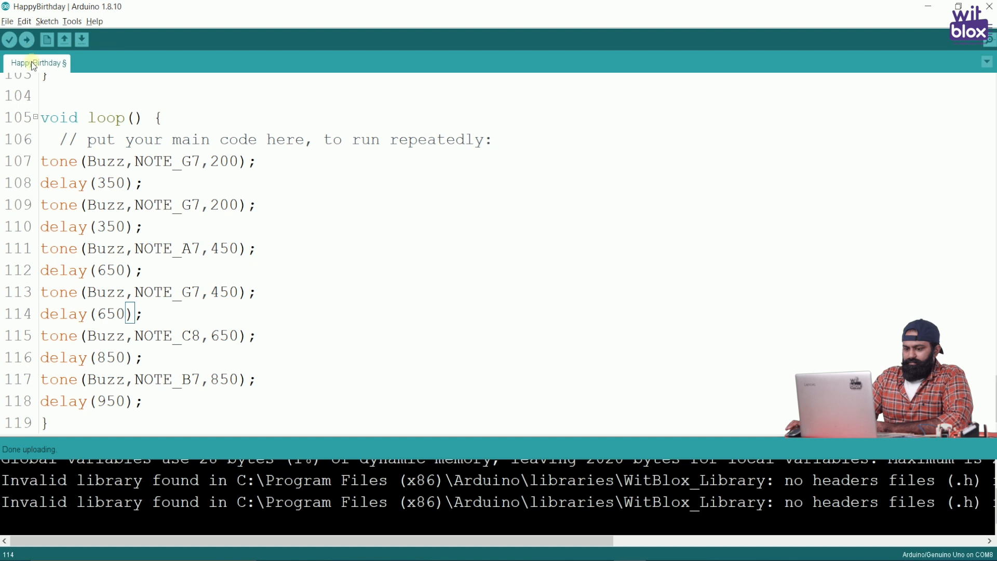
mouse_move(37, 99)
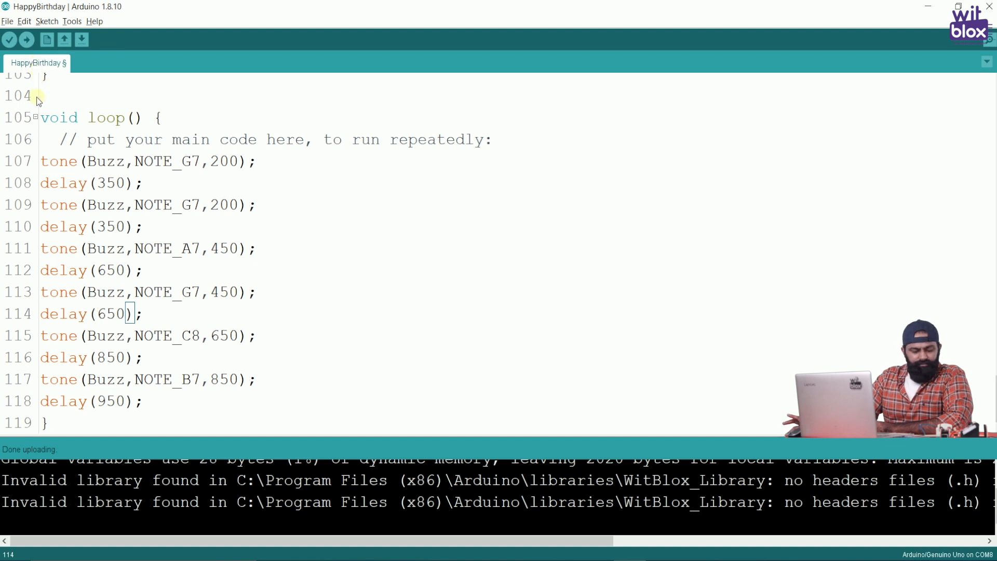